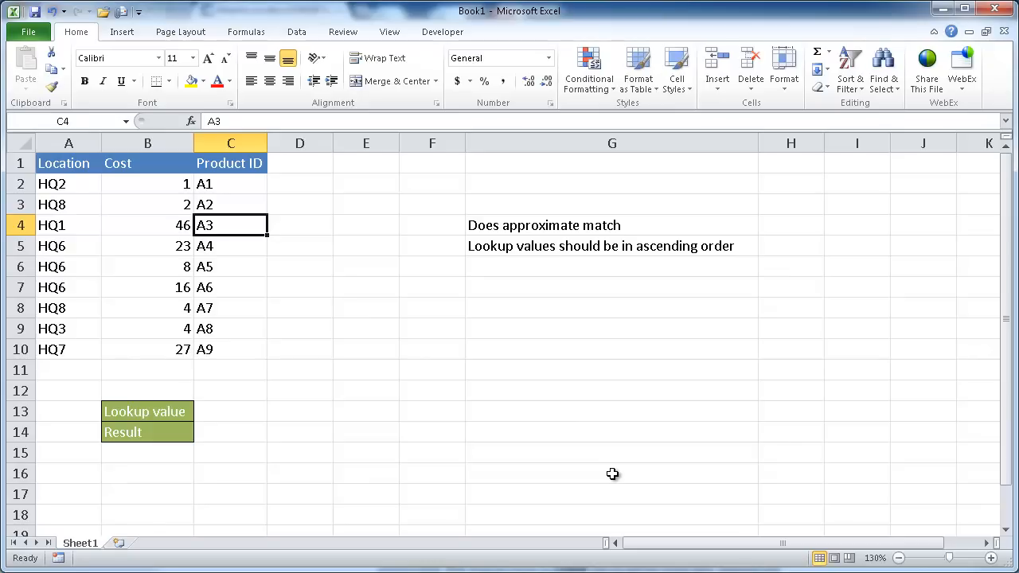
pyautogui.moveTo(392, 408)
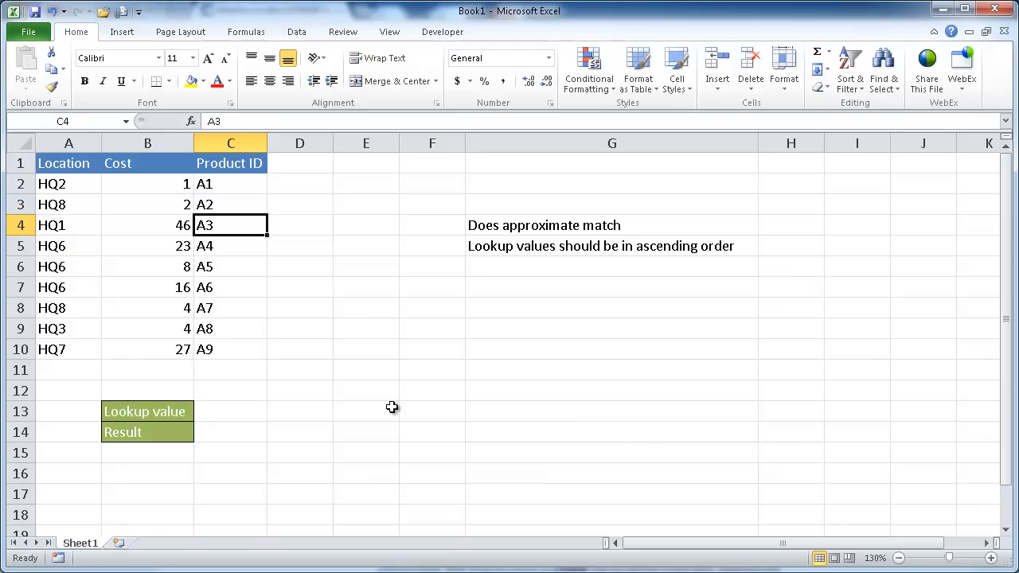
pyautogui.moveTo(218, 405)
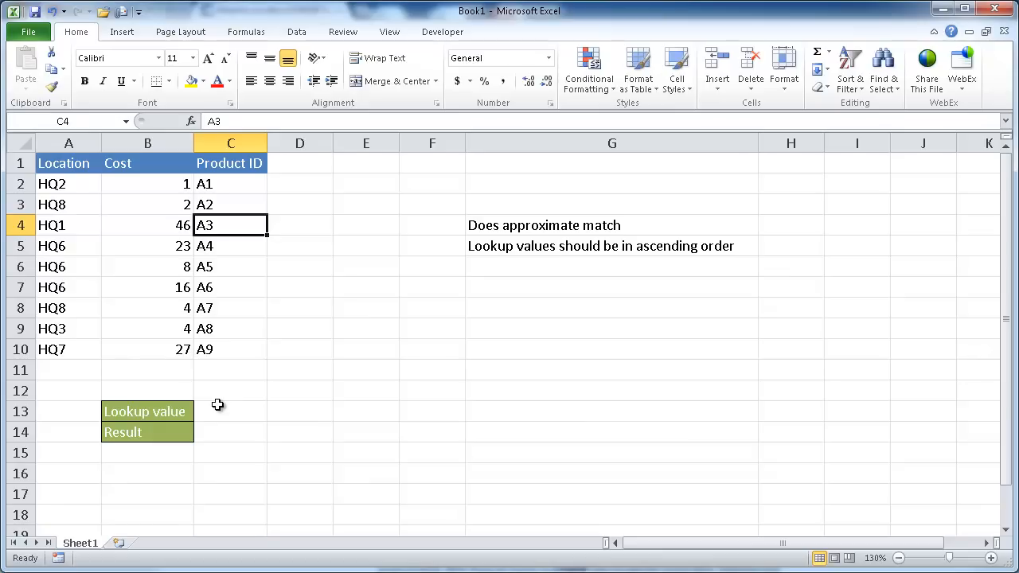
# Enter the lookup value hq1 in cell C13
pyautogui.click(230, 412)
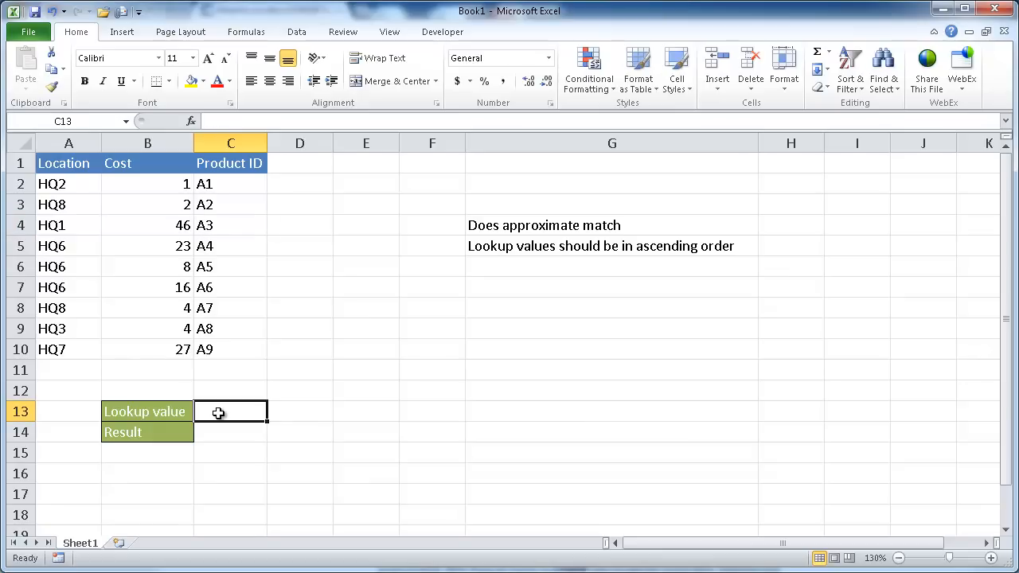
pyautogui.moveTo(100, 244)
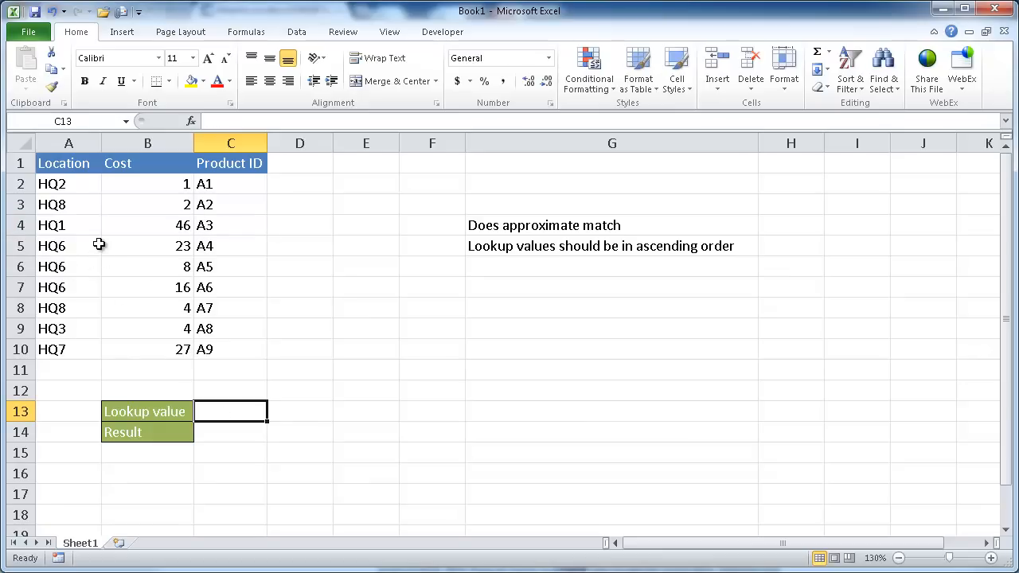
pyautogui.moveTo(219, 384)
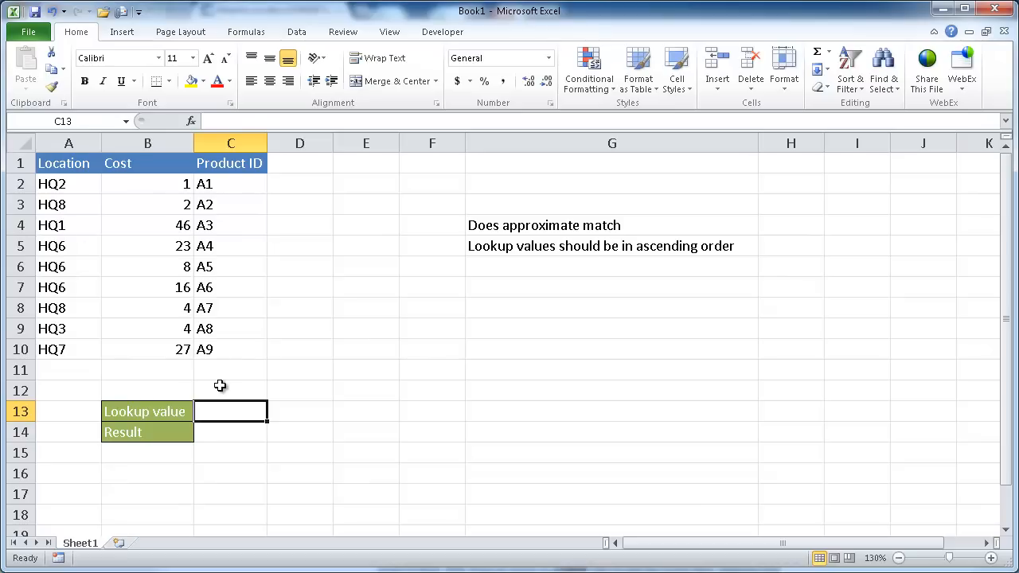
pyautogui.write('hq1')
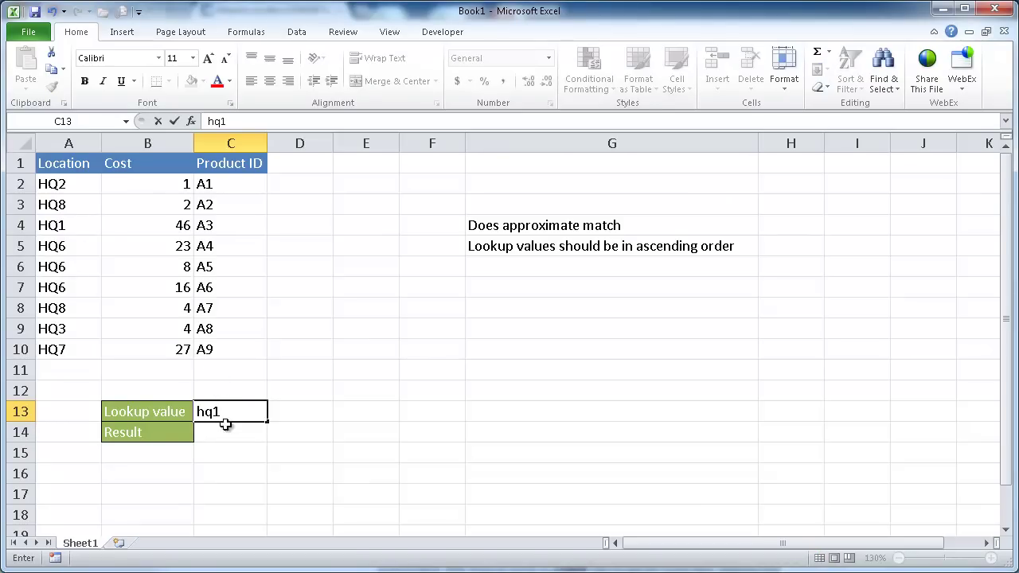
pyautogui.press('Enter')
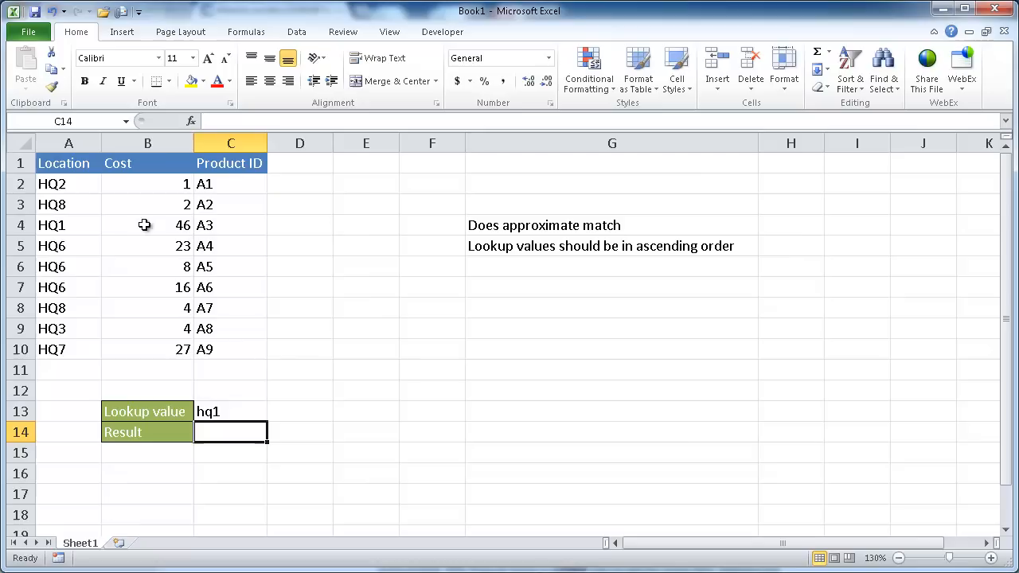
pyautogui.moveTo(58, 227)
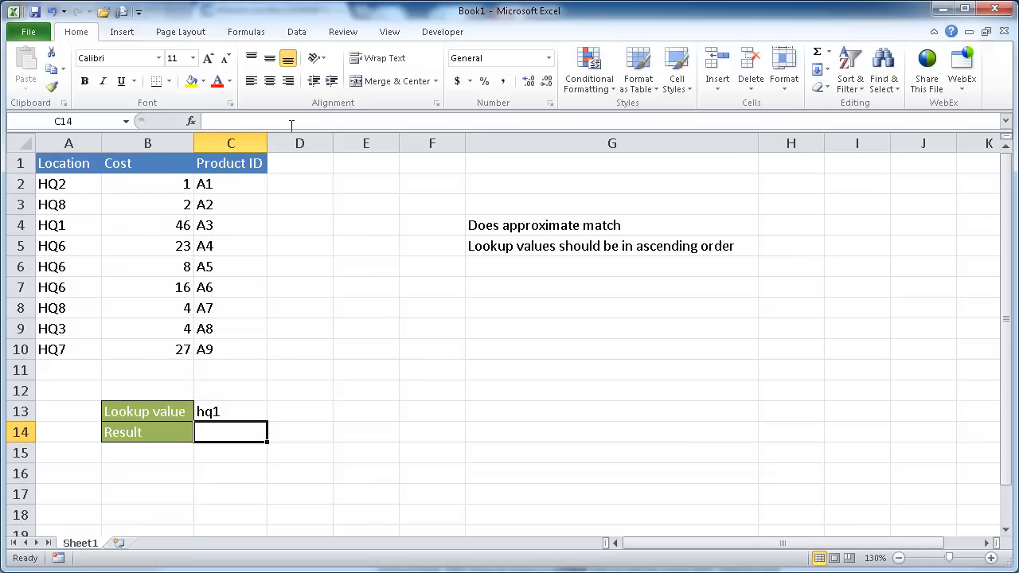
# Start a =LOOKUP( formula in C14 with C13 as the lookup value
pyautogui.write('=')
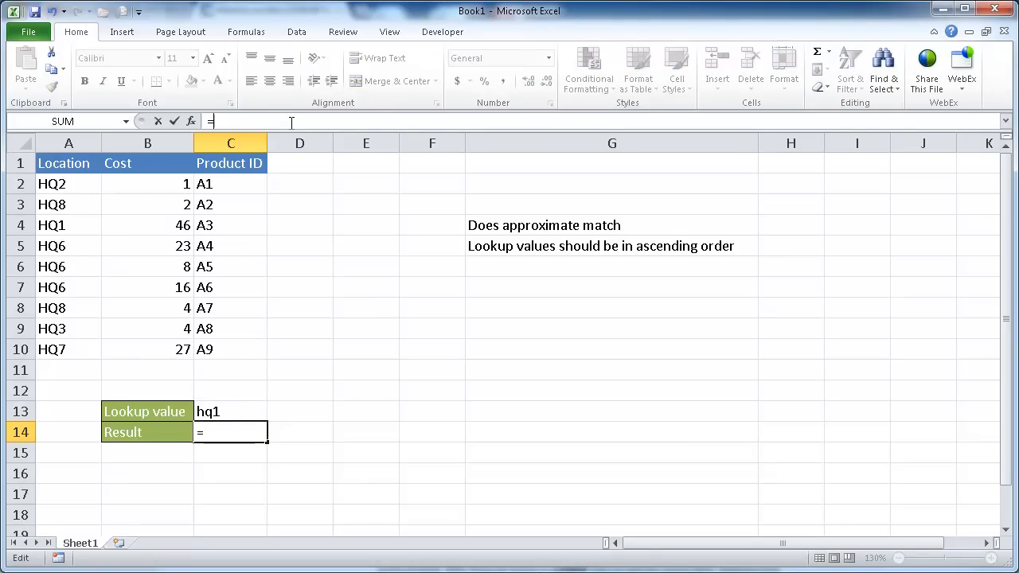
pyautogui.write('LOOKUP(')
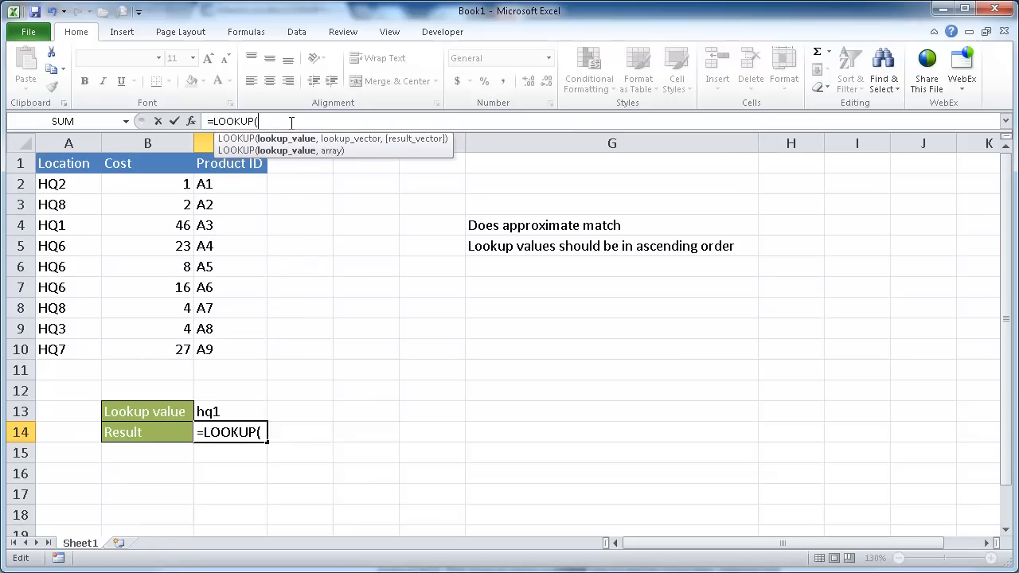
pyautogui.click(229, 412)
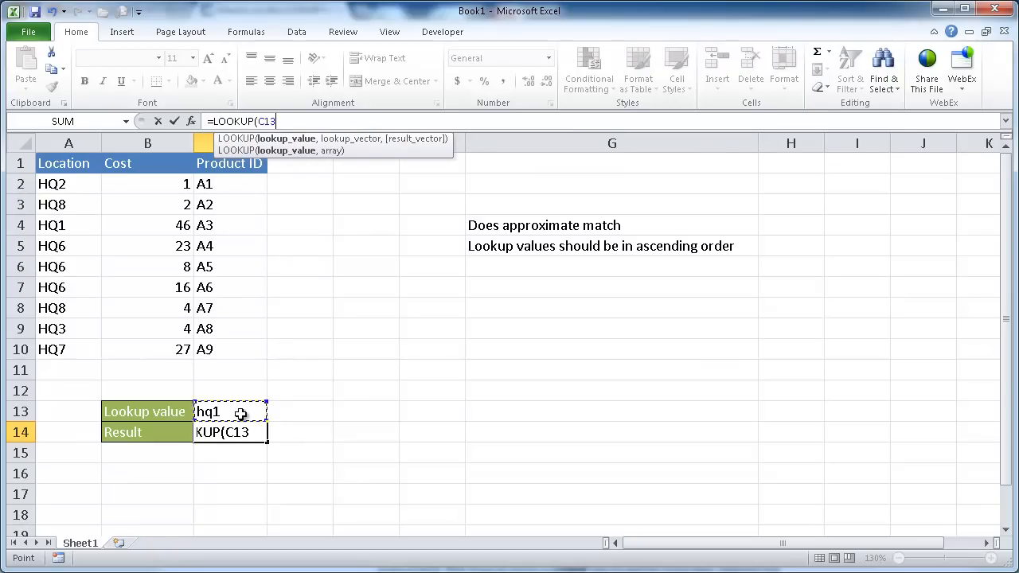
pyautogui.write(',')
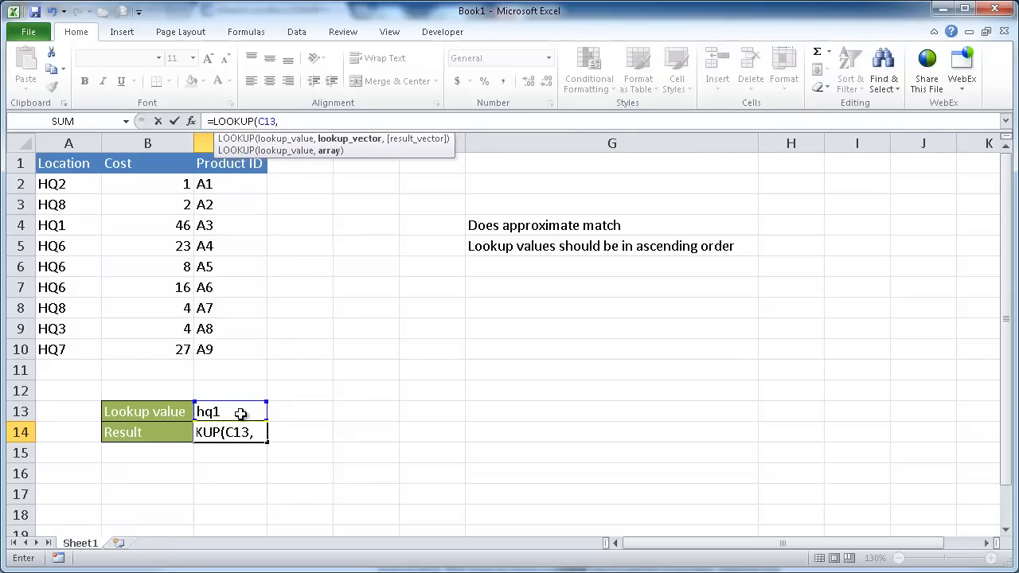
pyautogui.moveTo(227, 150)
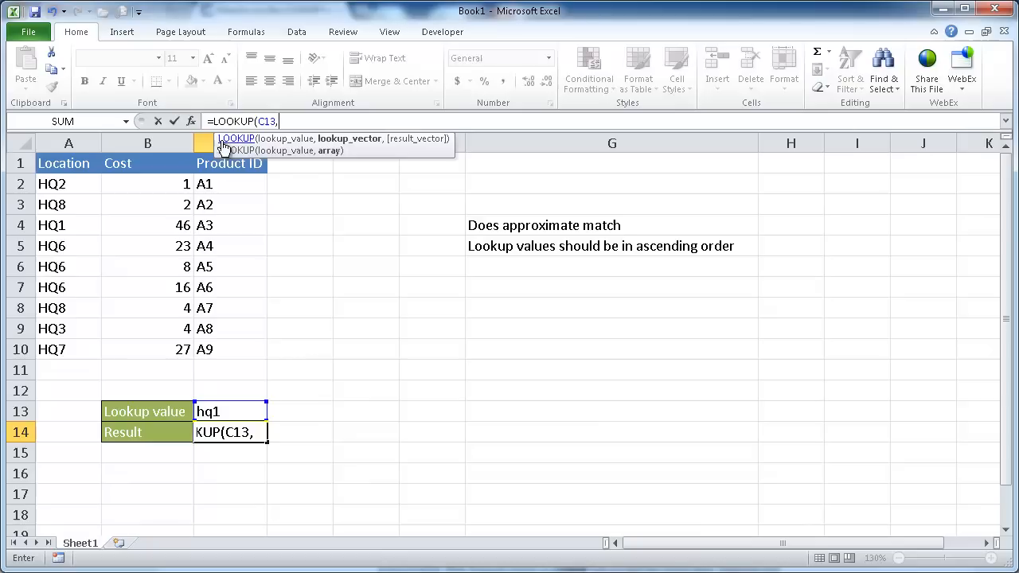
pyautogui.moveTo(292, 341)
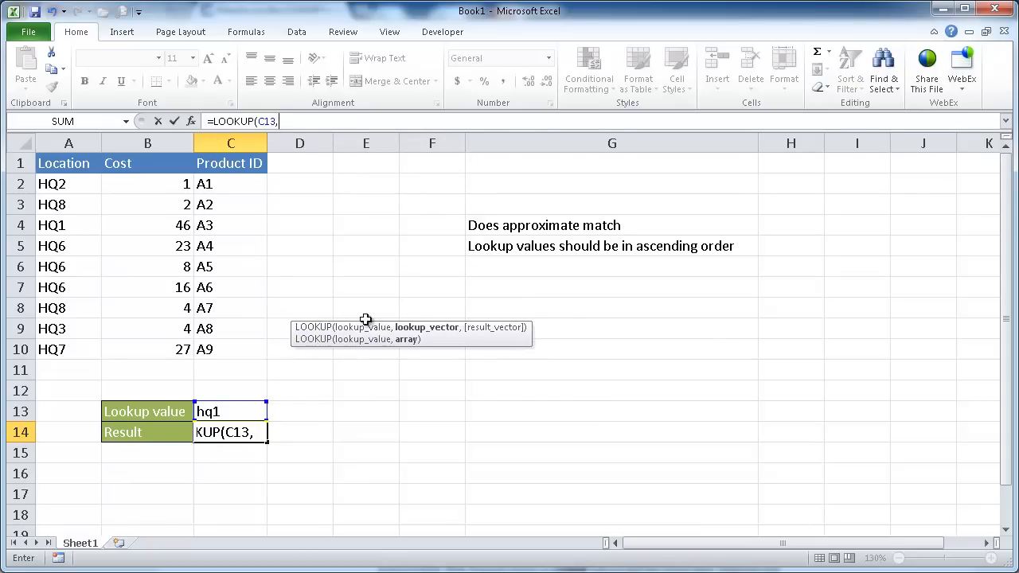
pyautogui.moveTo(391, 346)
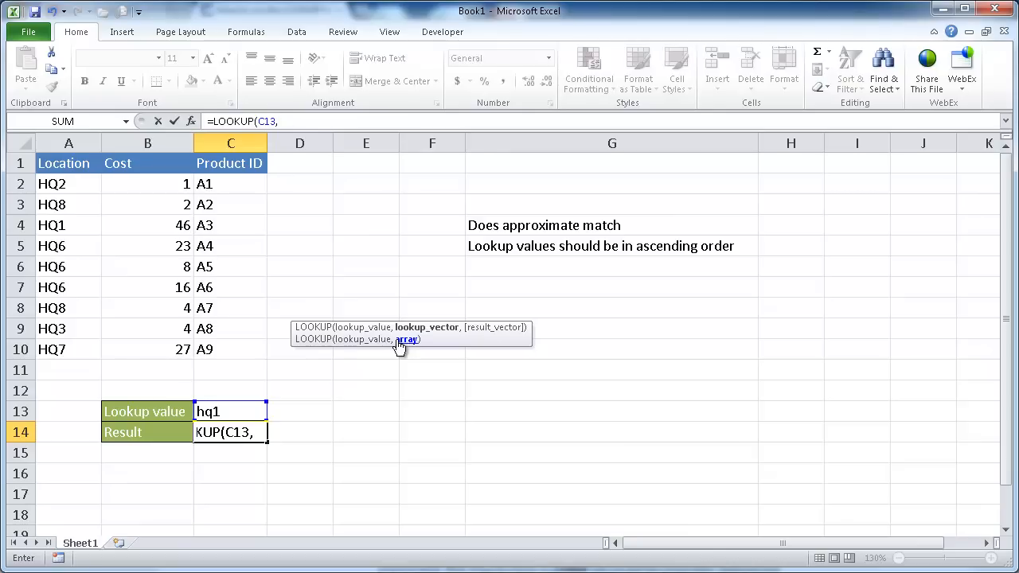
pyautogui.moveTo(412, 345)
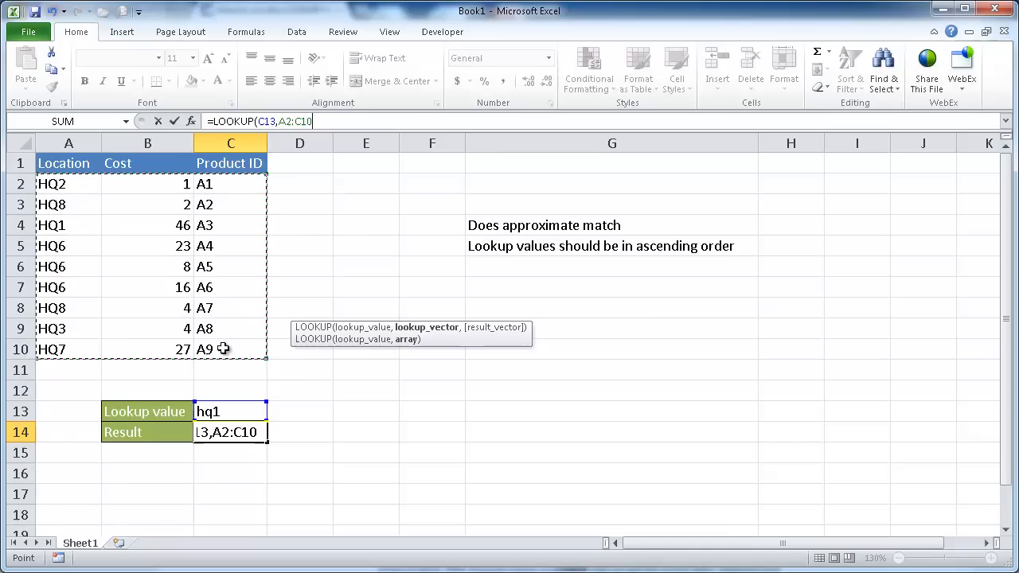
pyautogui.moveTo(70, 266)
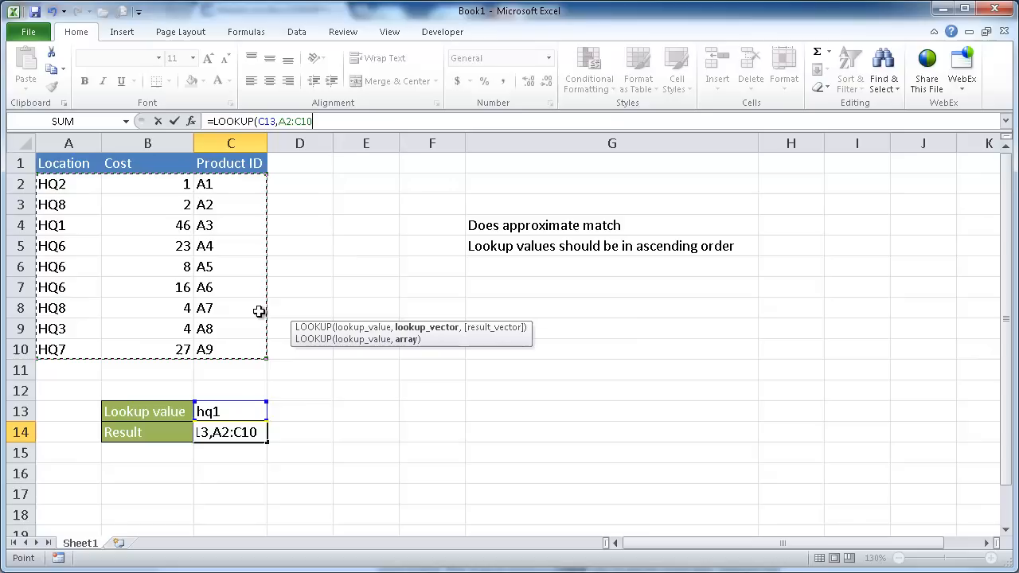
# Finish =LOOKUP(C13,A2:C10) in C14 and inspect its #N/A result
pyautogui.press('Enter')
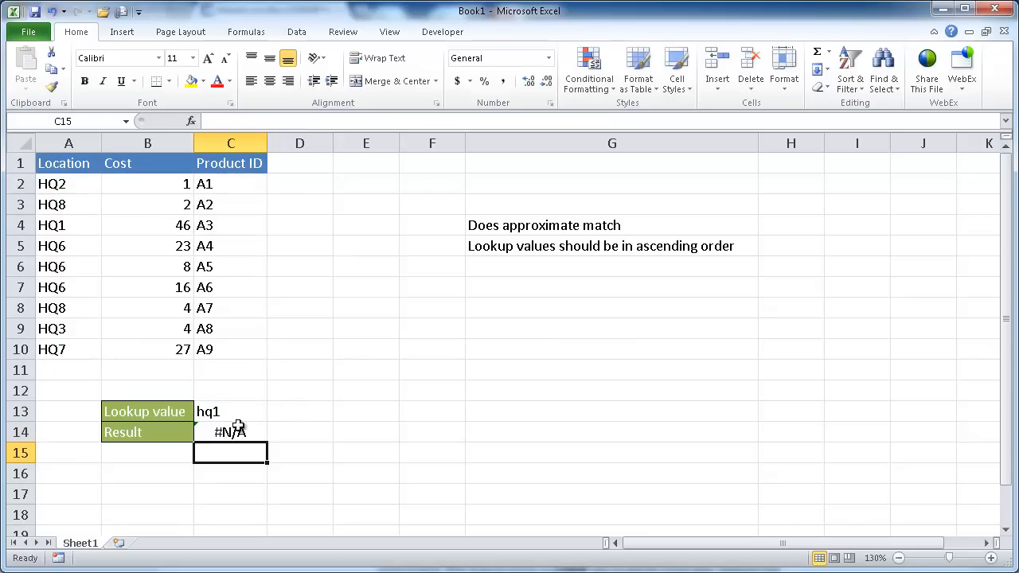
pyautogui.click(231, 432)
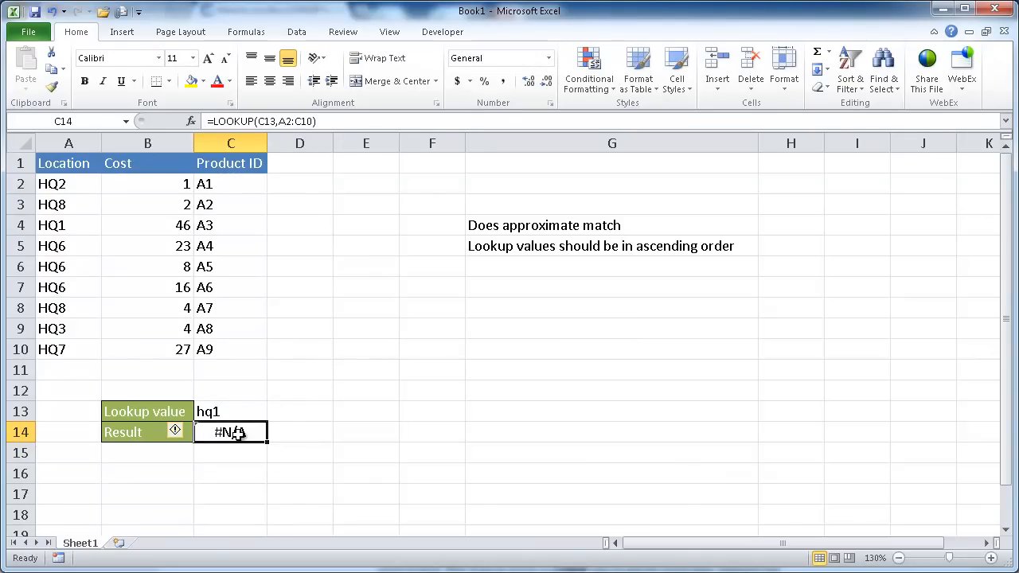
pyautogui.moveTo(239, 430)
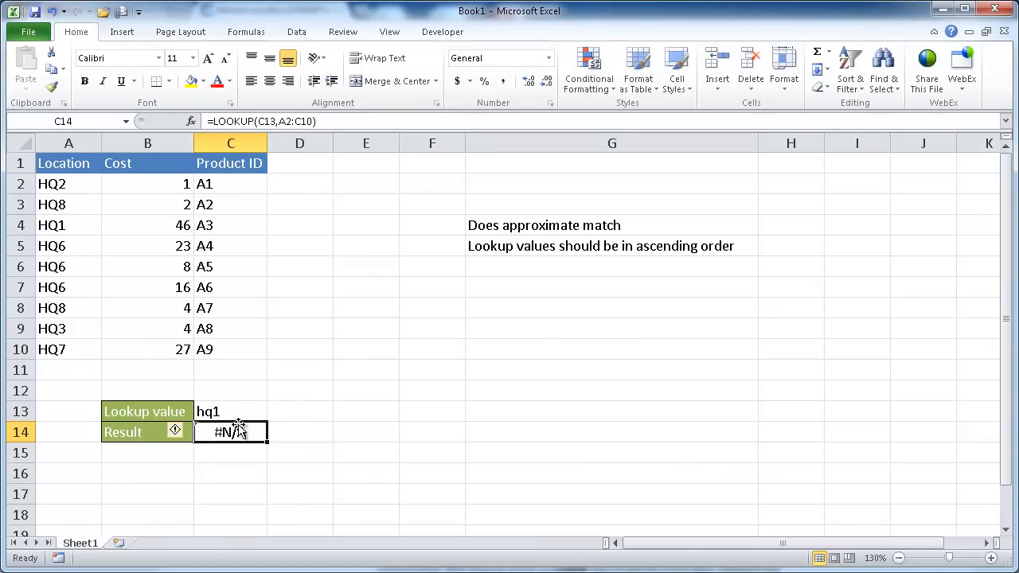
pyautogui.moveTo(245, 411)
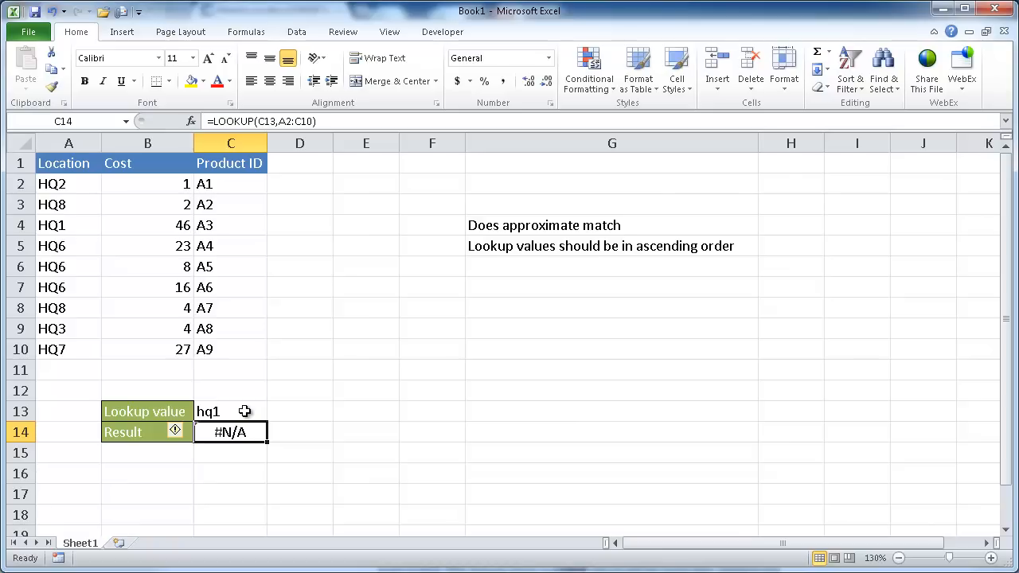
pyautogui.moveTo(488, 267)
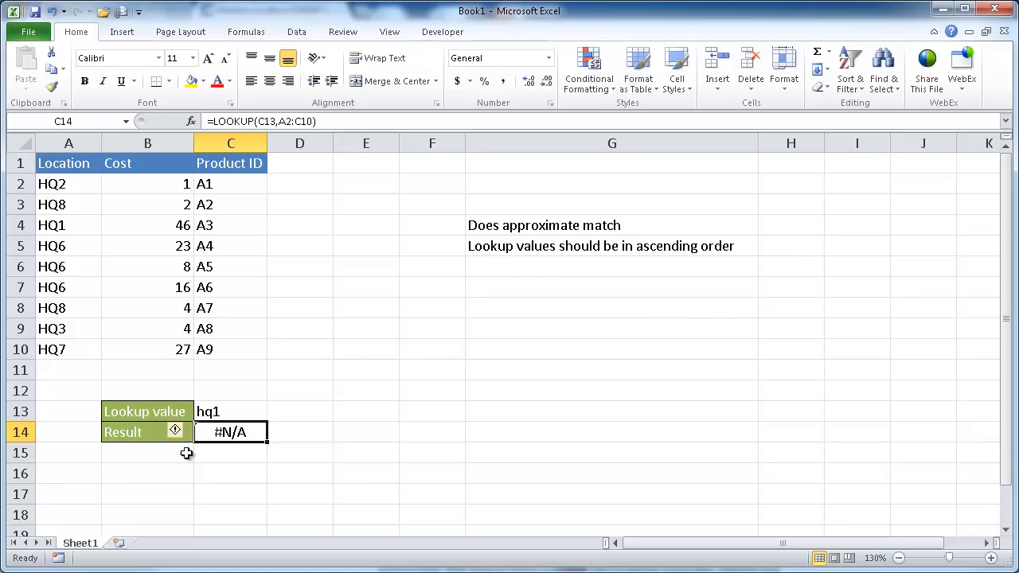
# Change the lookup value in C13 to a1, leaving C14 at #N/A
pyautogui.rightClick(51, 225)
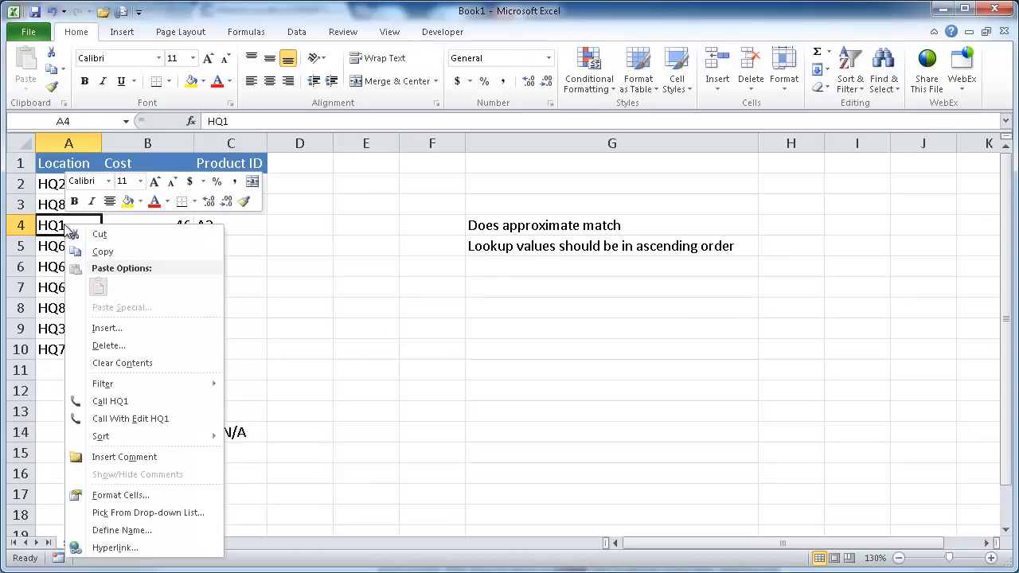
pyautogui.moveTo(101, 437)
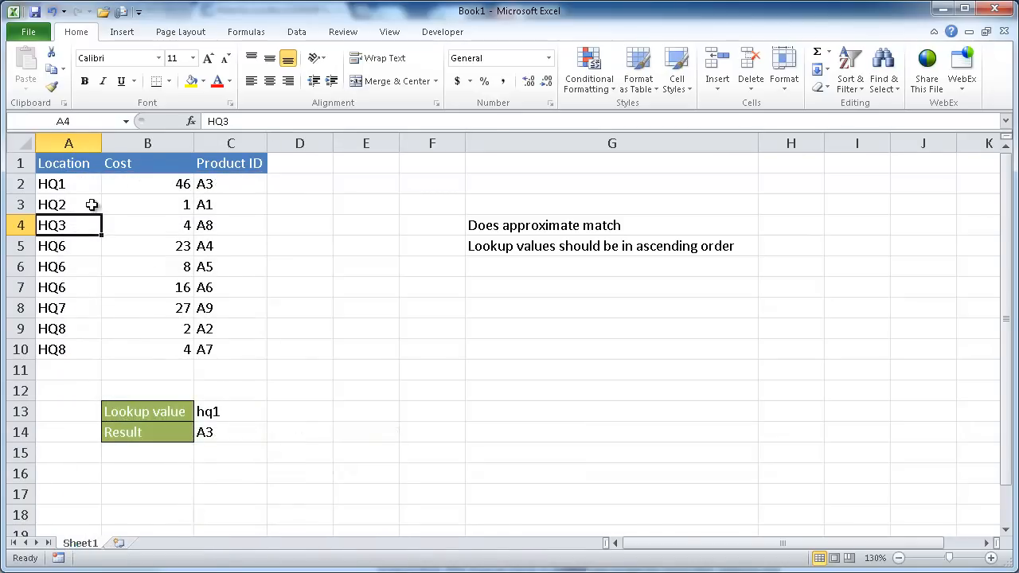
pyautogui.moveTo(227, 183)
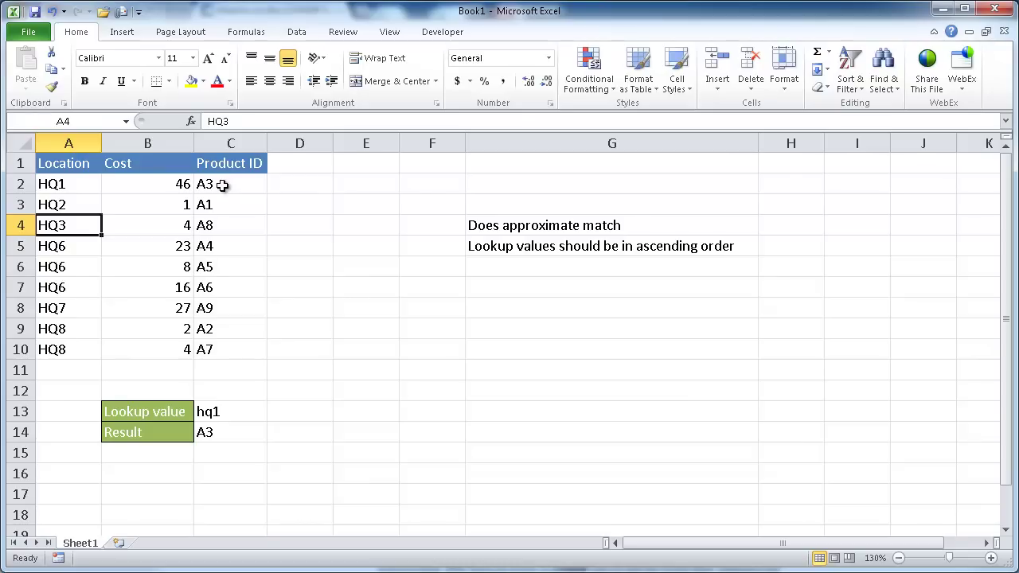
pyautogui.moveTo(74, 278)
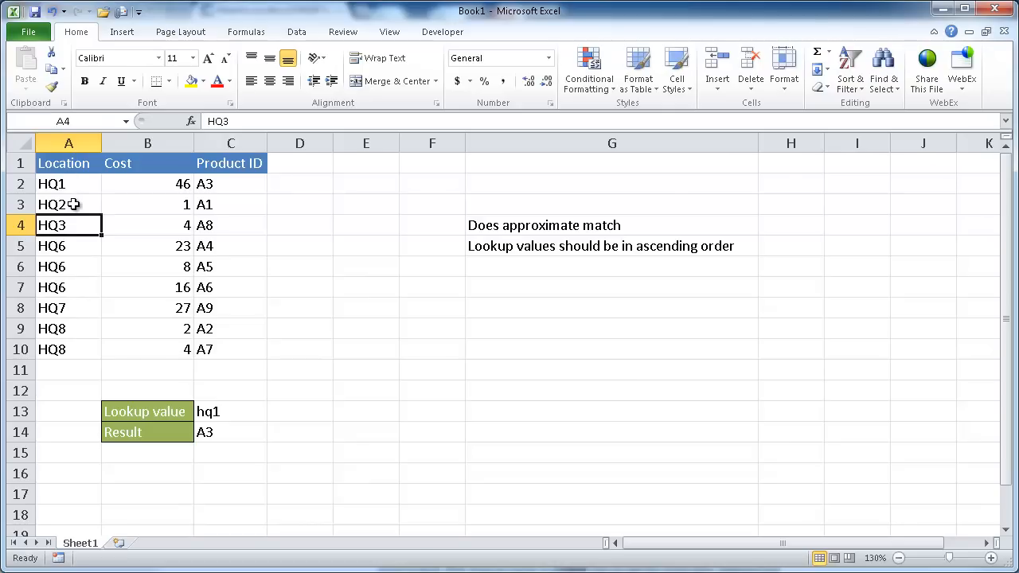
pyautogui.moveTo(160, 356)
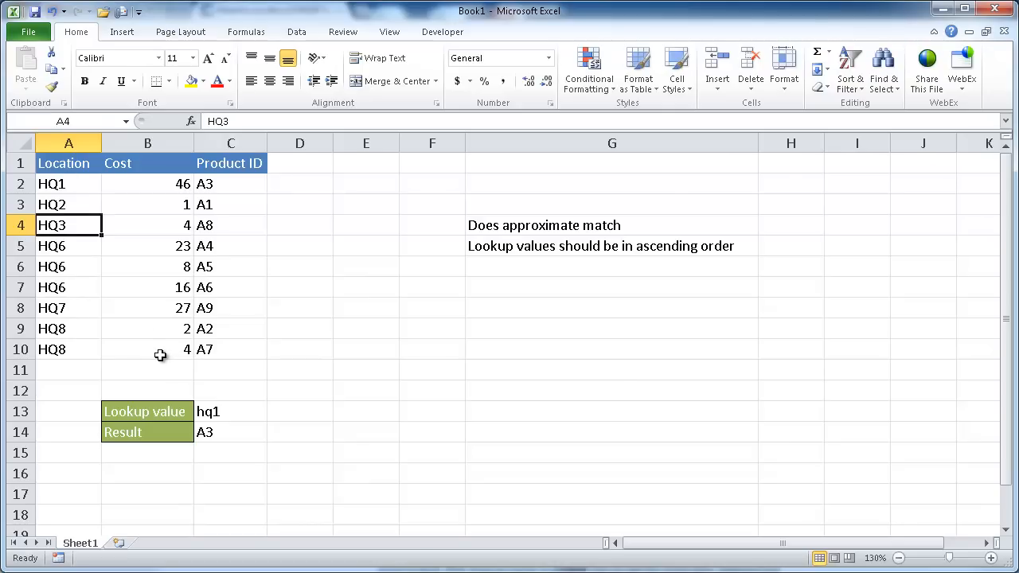
pyautogui.moveTo(157, 363)
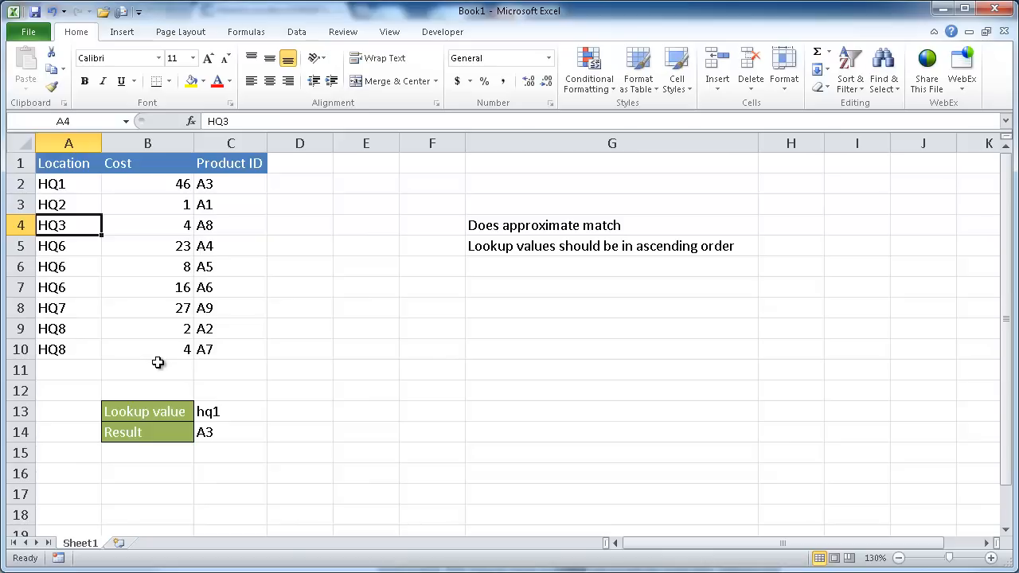
pyautogui.moveTo(235, 189)
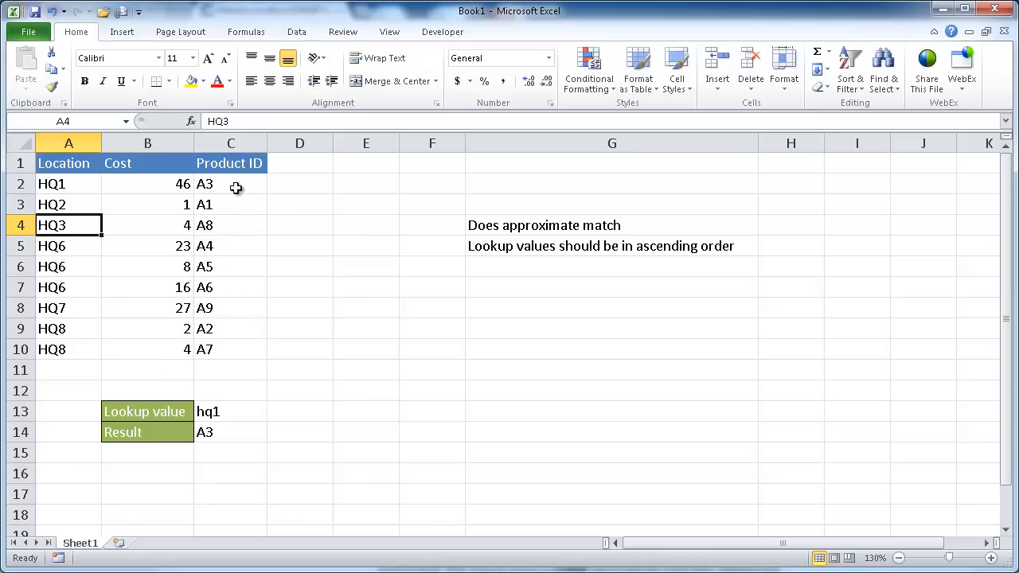
pyautogui.moveTo(135, 204)
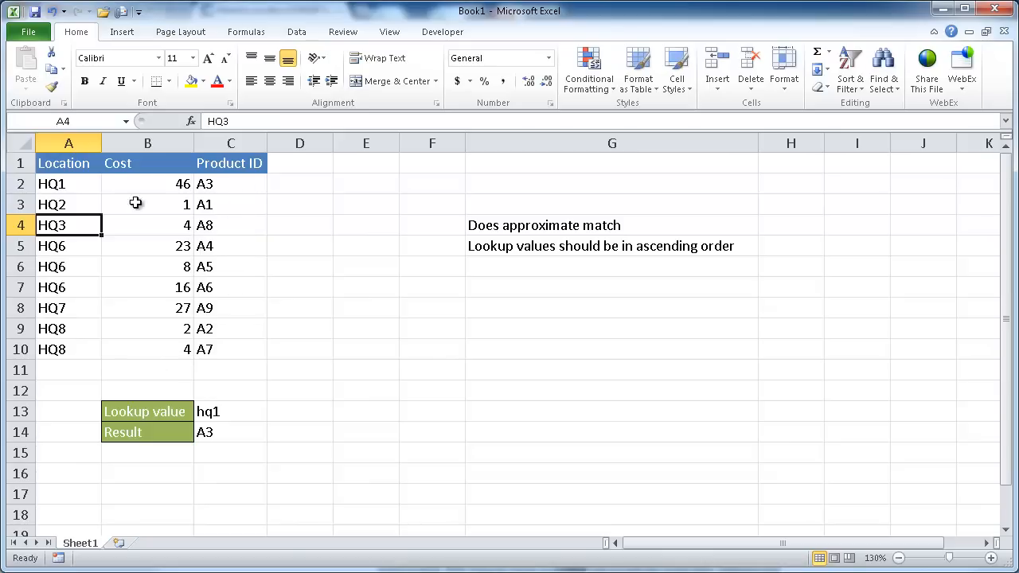
pyautogui.moveTo(51, 266)
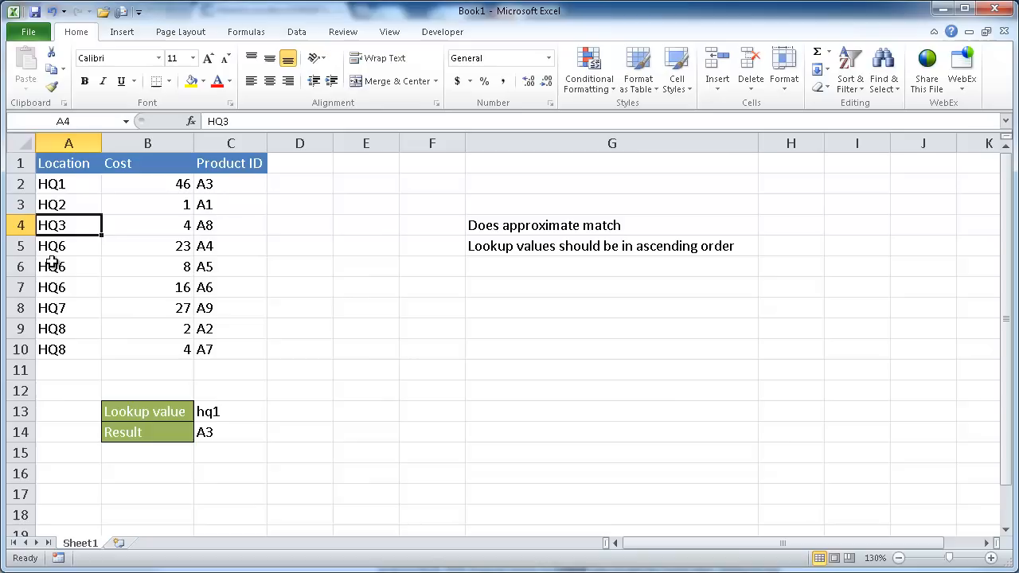
pyautogui.moveTo(78, 350)
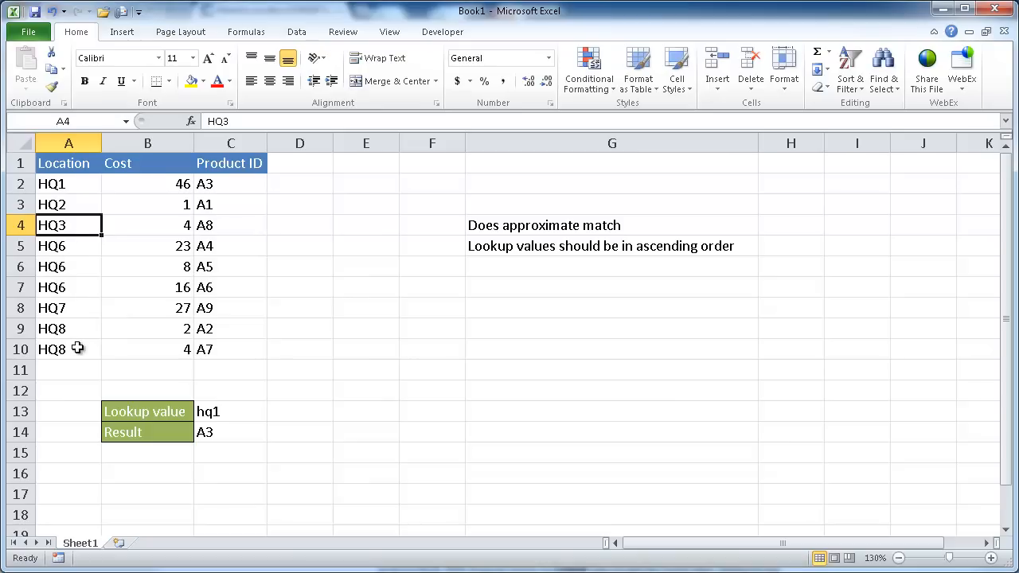
pyautogui.moveTo(230, 307)
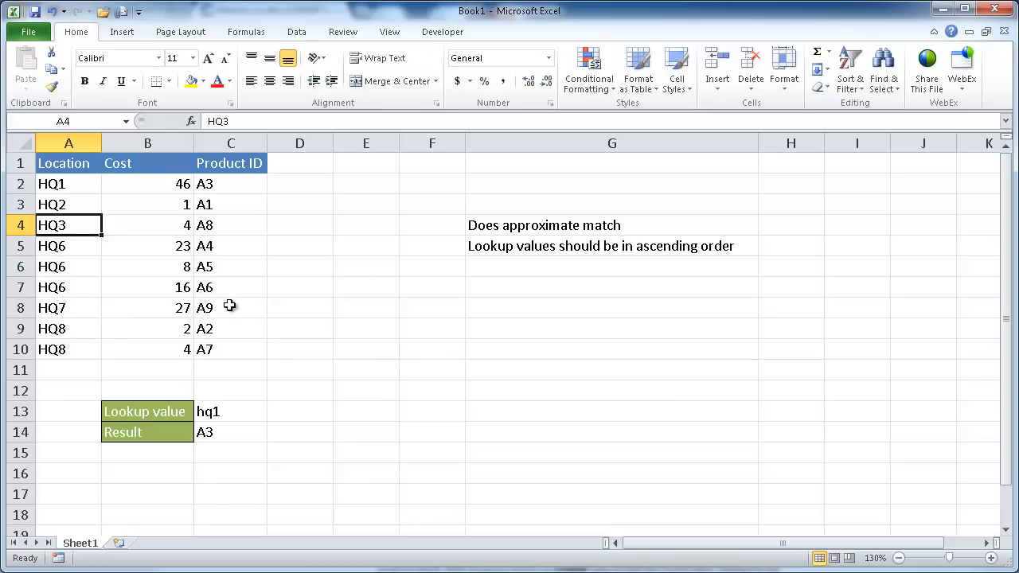
pyautogui.moveTo(230, 267)
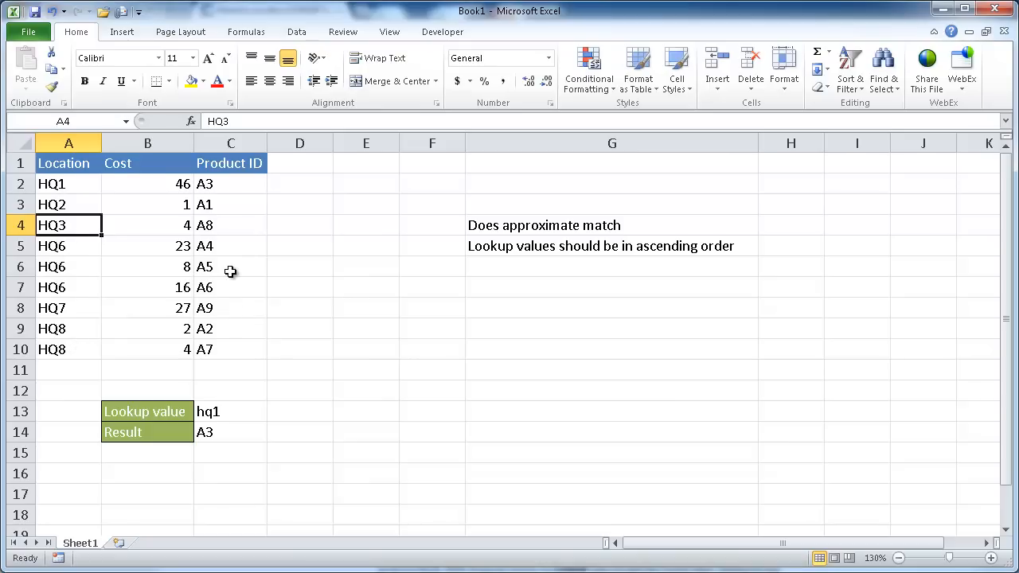
pyautogui.moveTo(543, 198)
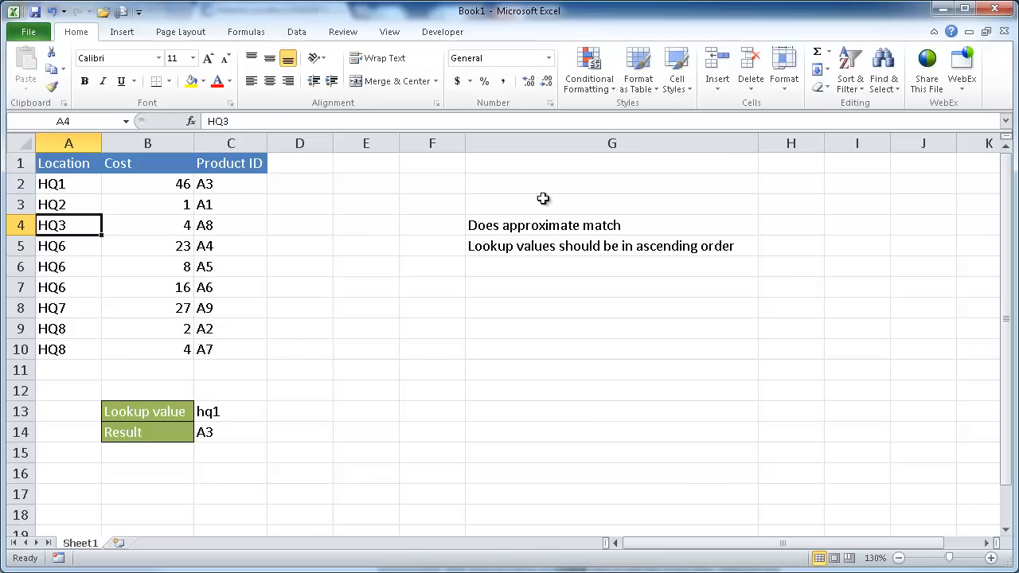
pyautogui.moveTo(248, 275)
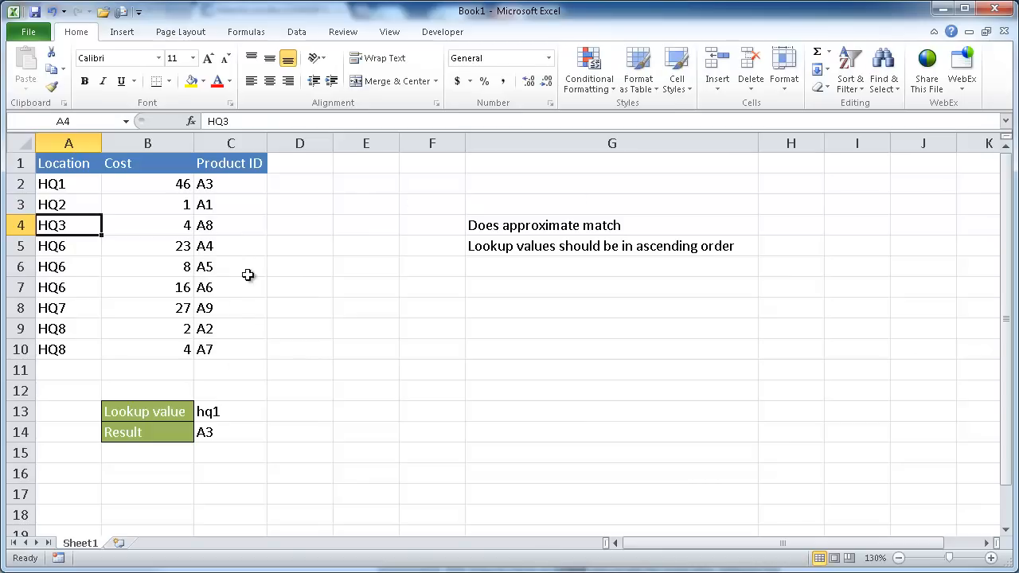
pyautogui.moveTo(231, 263)
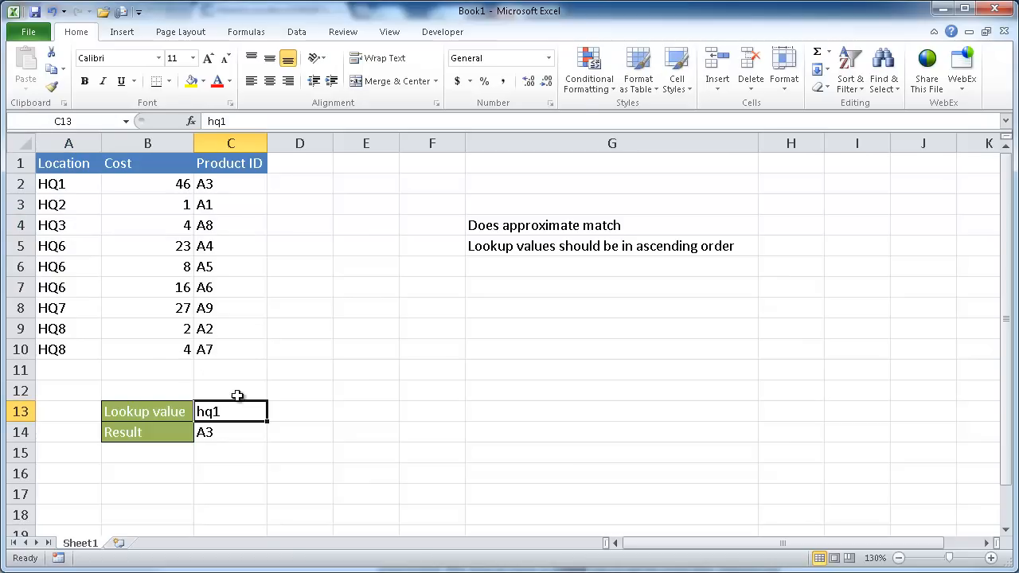
pyautogui.moveTo(235, 394)
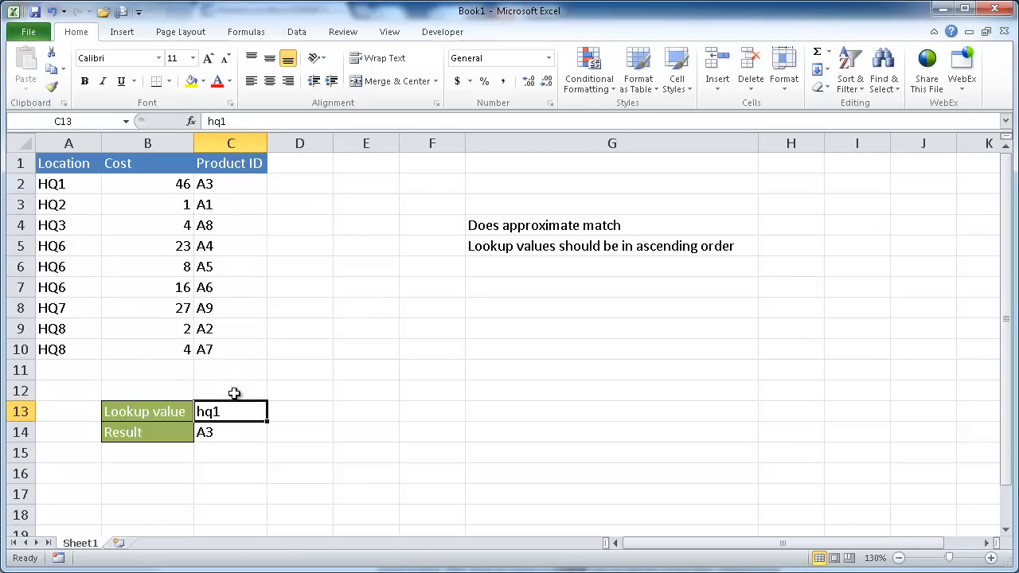
pyautogui.write('a1')
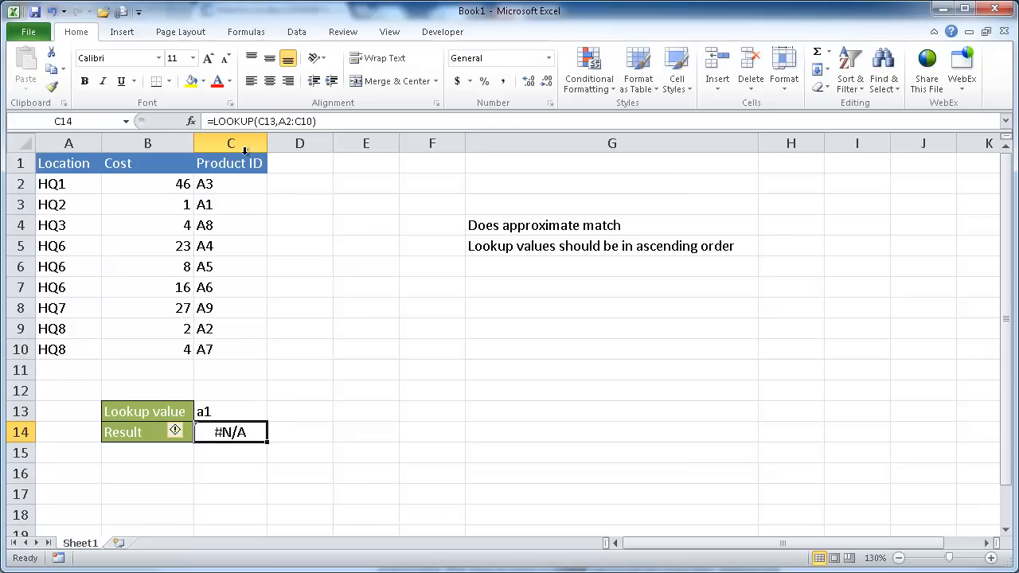
pyautogui.moveTo(191, 121)
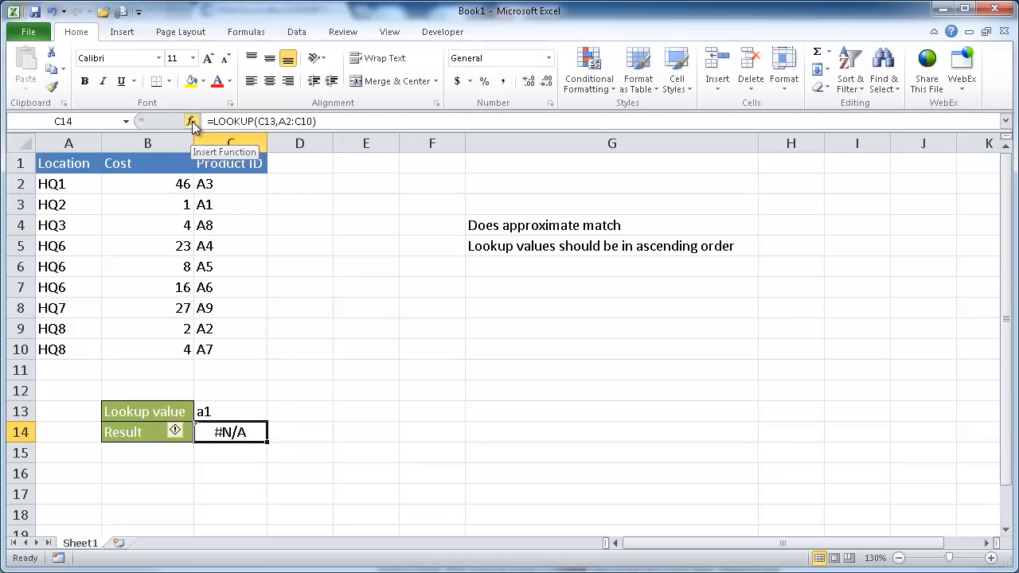
# Rebuild C14 as =LOOKUP(C13,C2:C10,A2:A10) using the vector form, returning HQ2
pyautogui.click(191, 121)
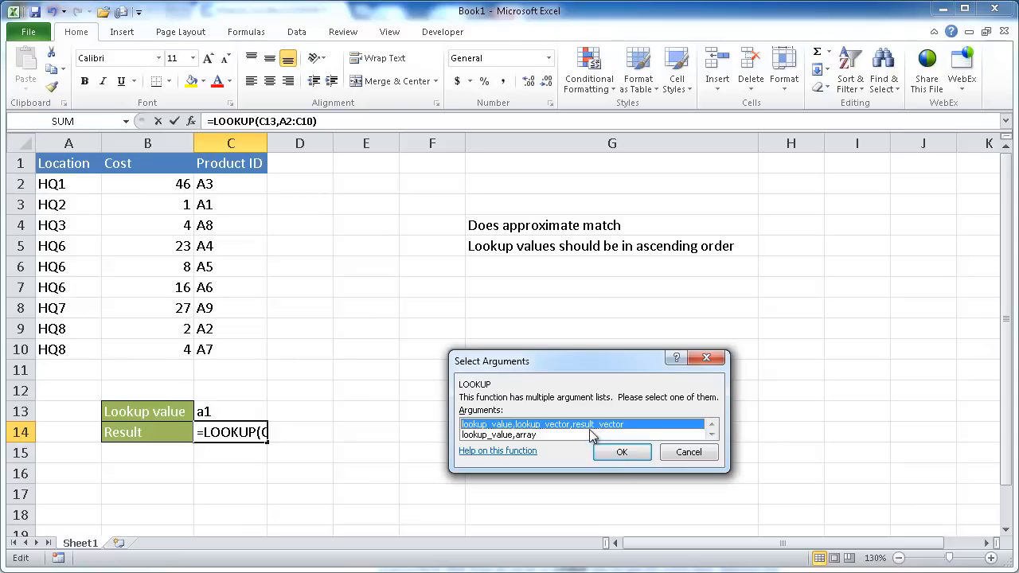
pyautogui.click(622, 452)
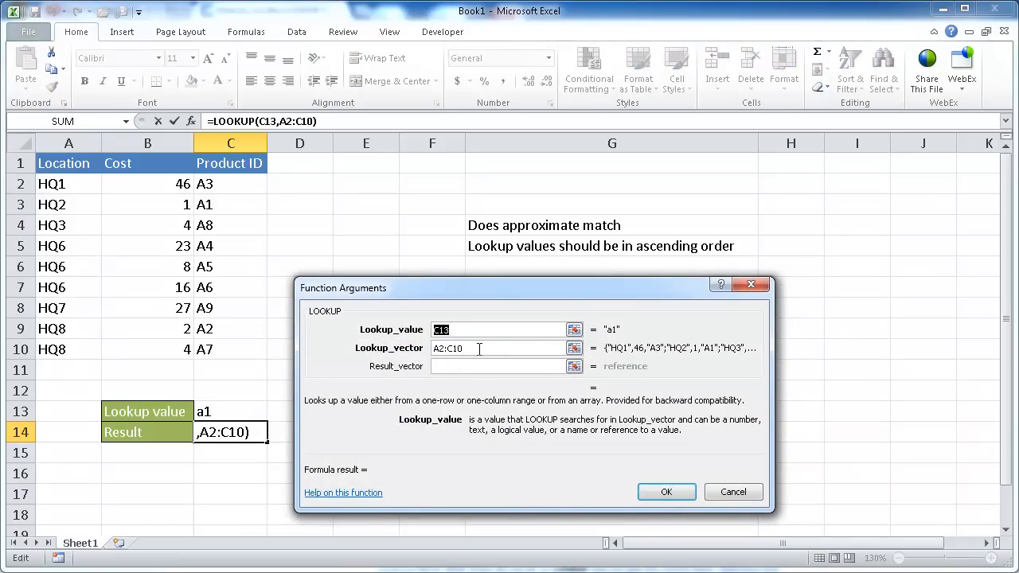
pyautogui.click(496, 348)
pyautogui.write('C')
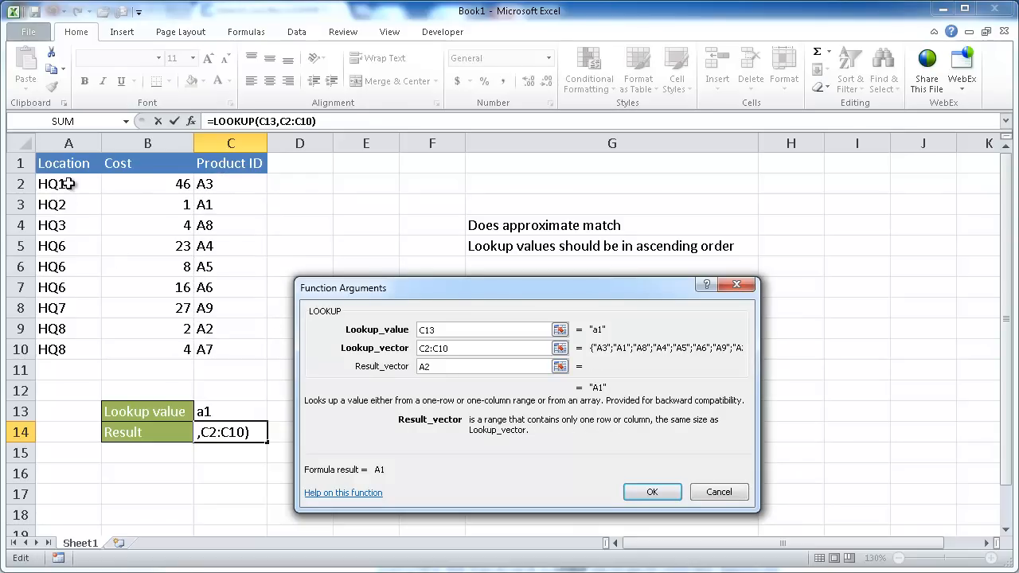
pyautogui.write('A2:A10')
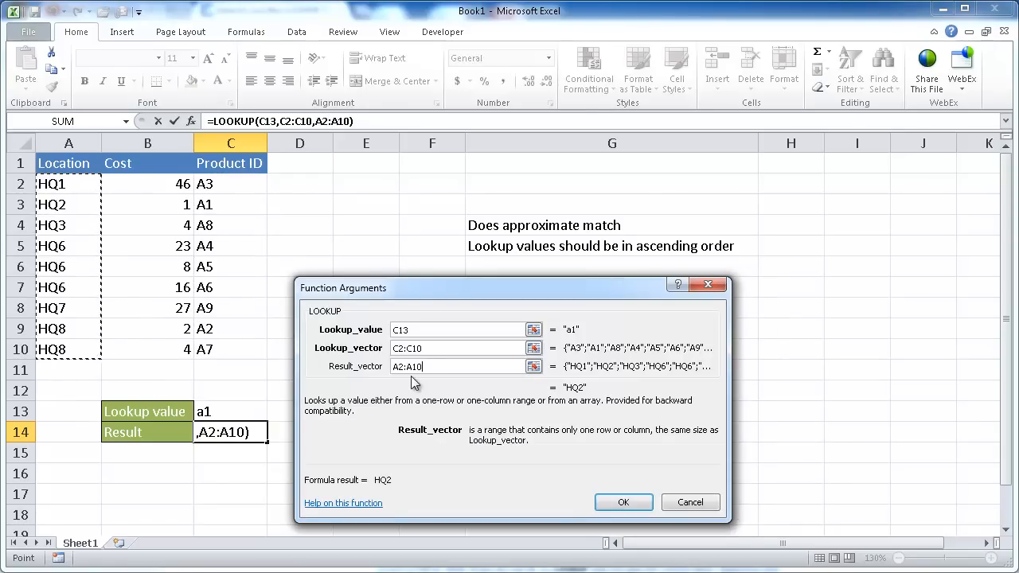
pyautogui.moveTo(447, 384)
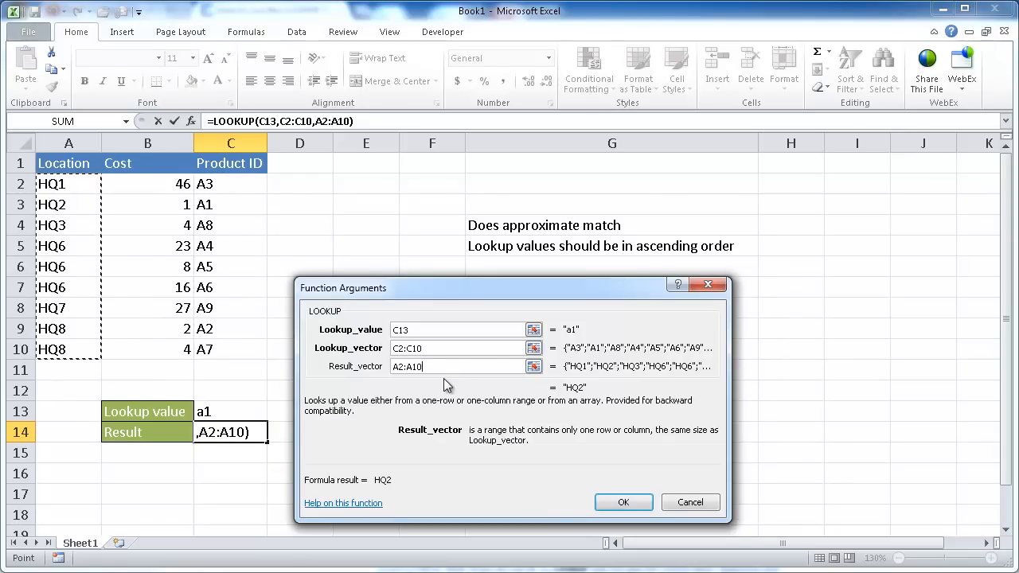
pyautogui.moveTo(385, 386)
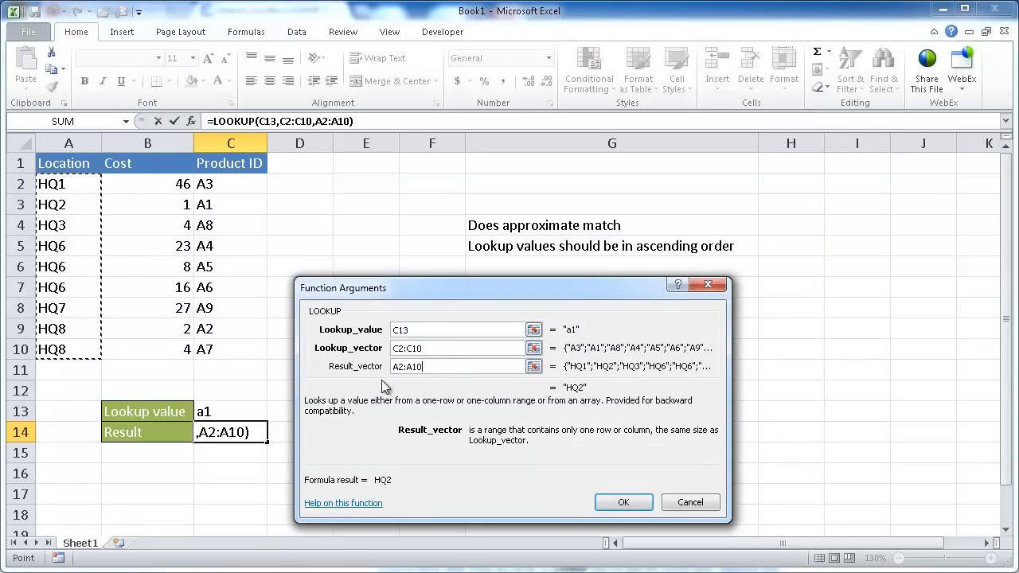
pyautogui.moveTo(289, 297)
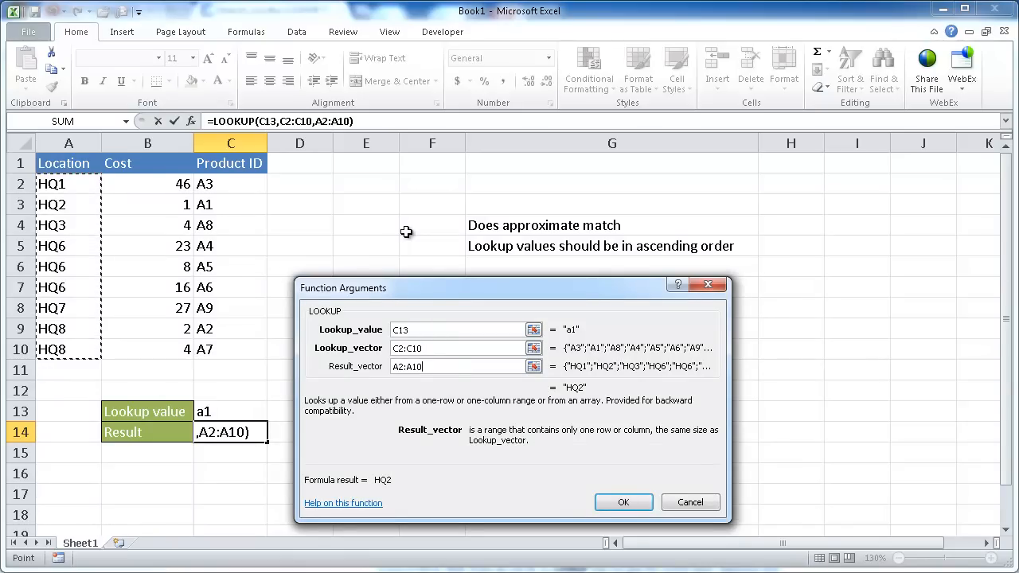
pyautogui.moveTo(394, 250)
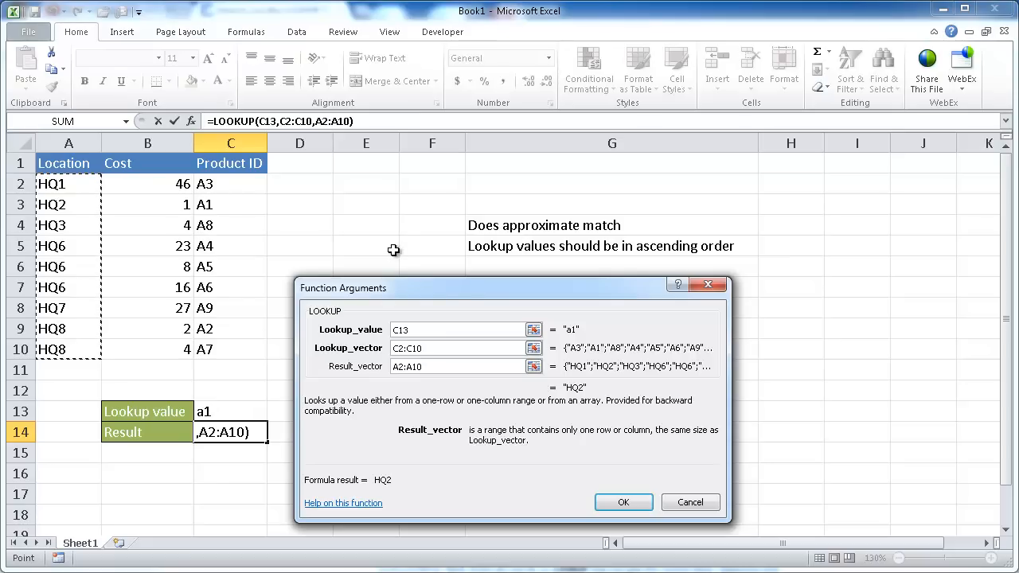
pyautogui.moveTo(267, 332)
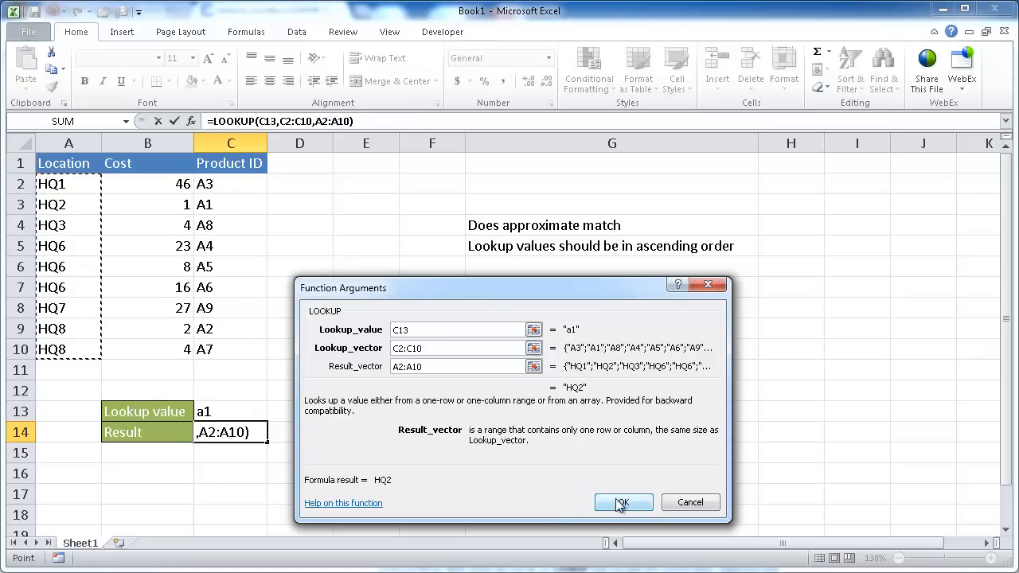
pyautogui.click(624, 503)
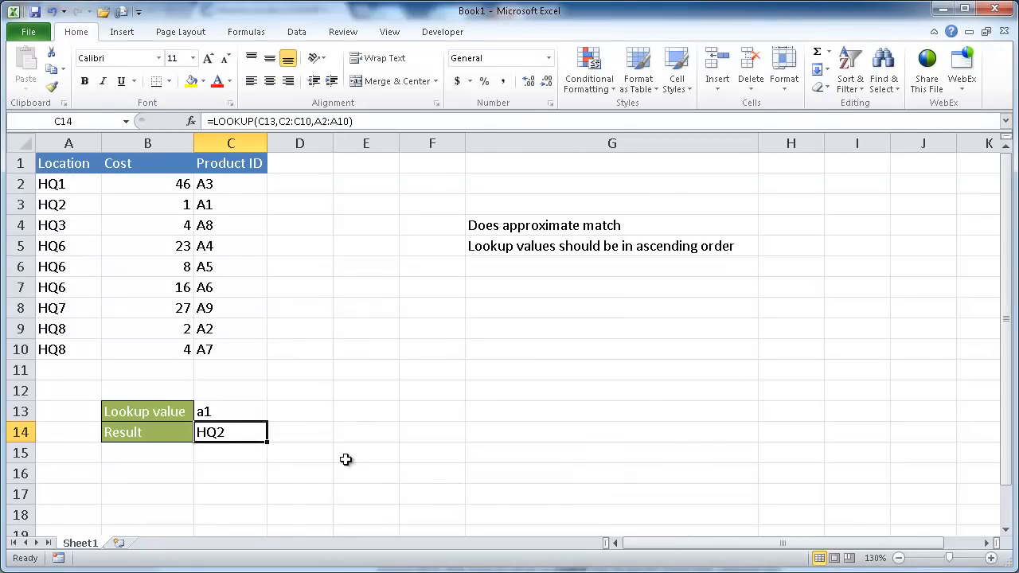
pyautogui.moveTo(219, 411)
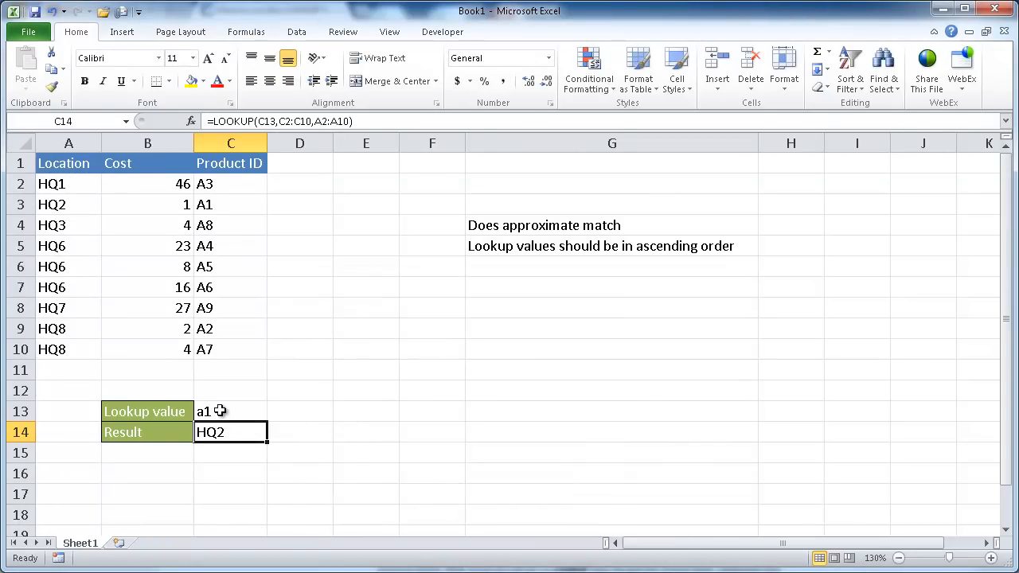
pyautogui.moveTo(165, 343)
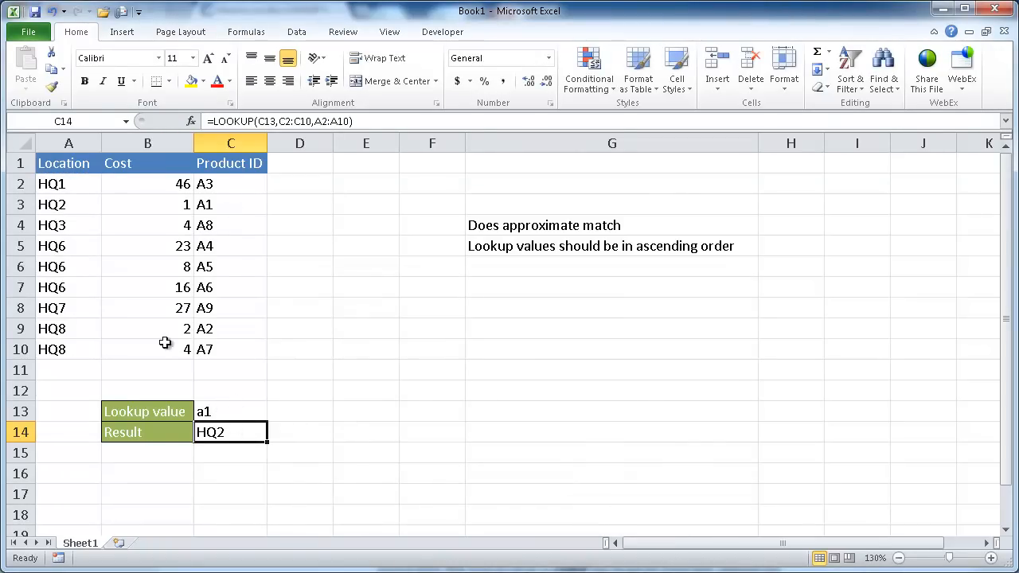
pyautogui.moveTo(51, 205)
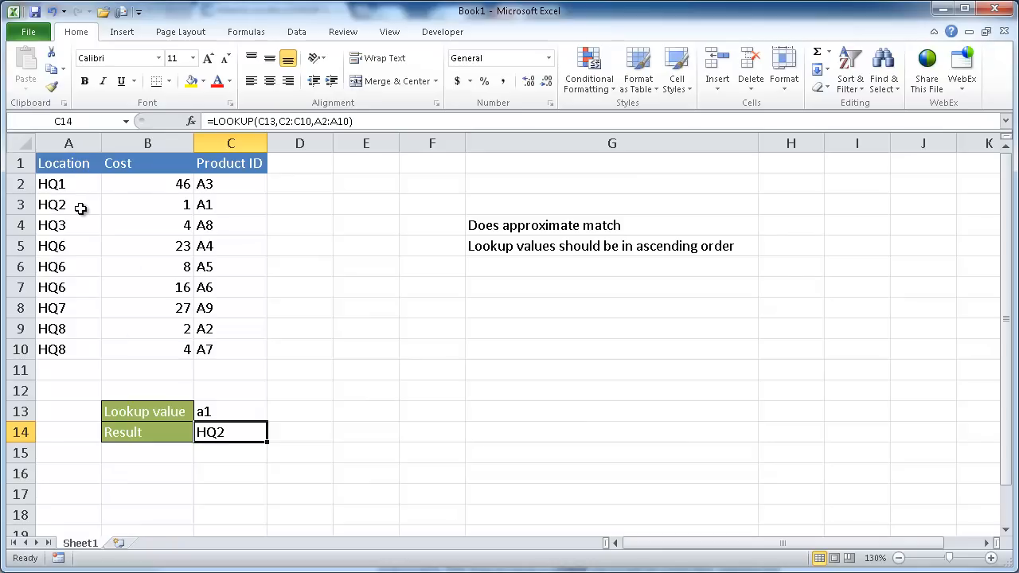
pyautogui.moveTo(231, 204)
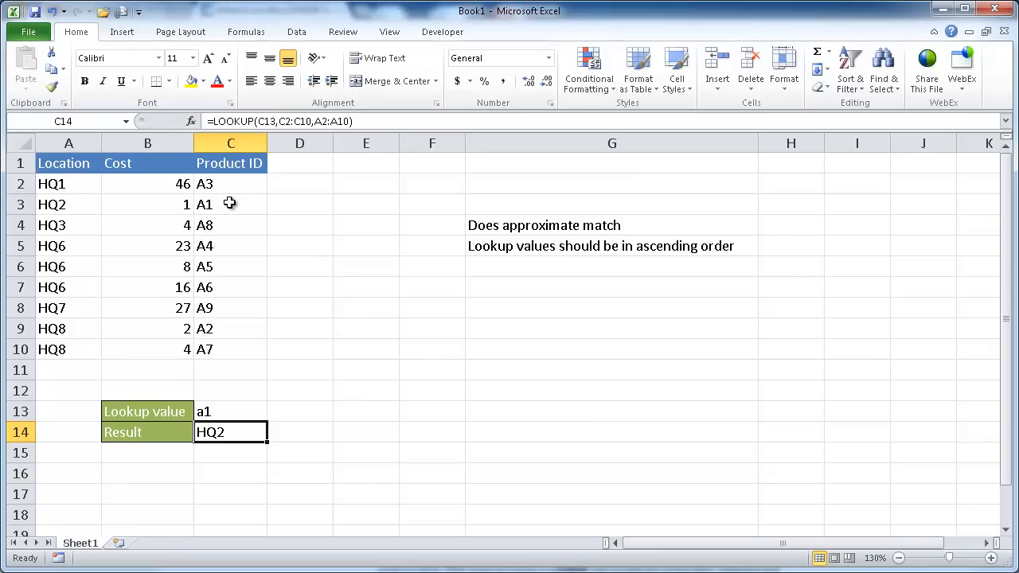
pyautogui.rightClick(230, 204)
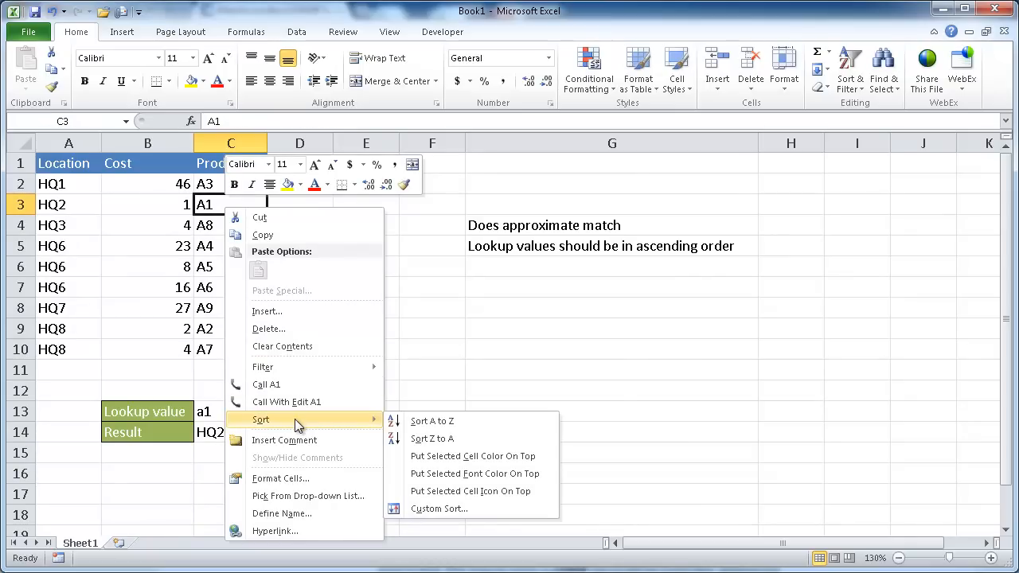
pyautogui.click(431, 421)
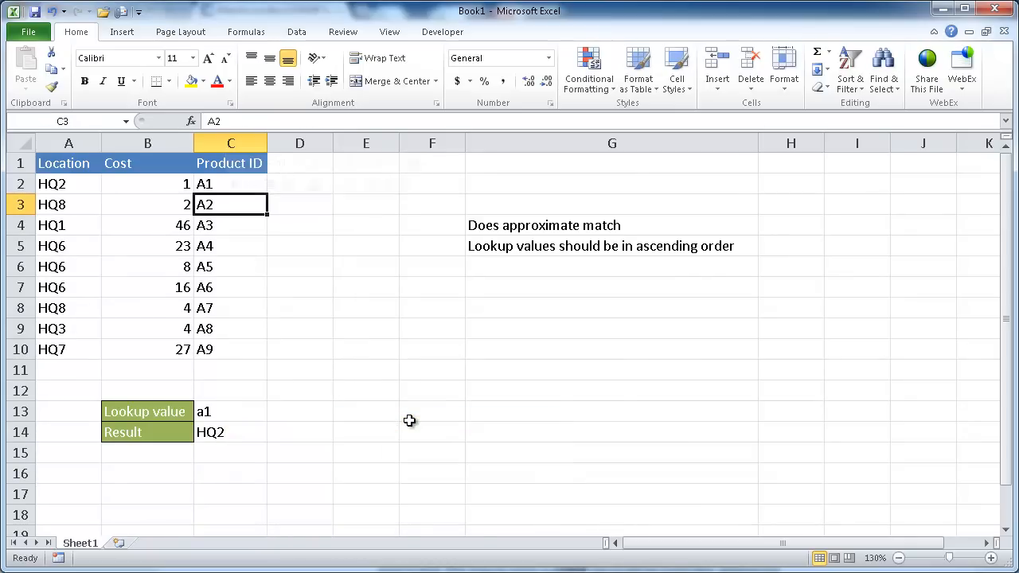
pyautogui.moveTo(227, 380)
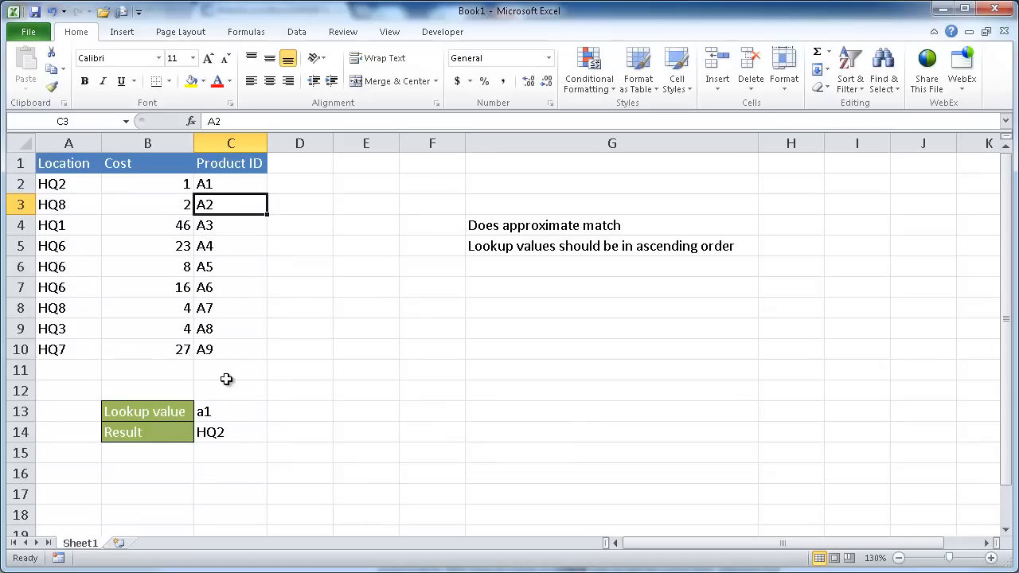
pyautogui.moveTo(239, 336)
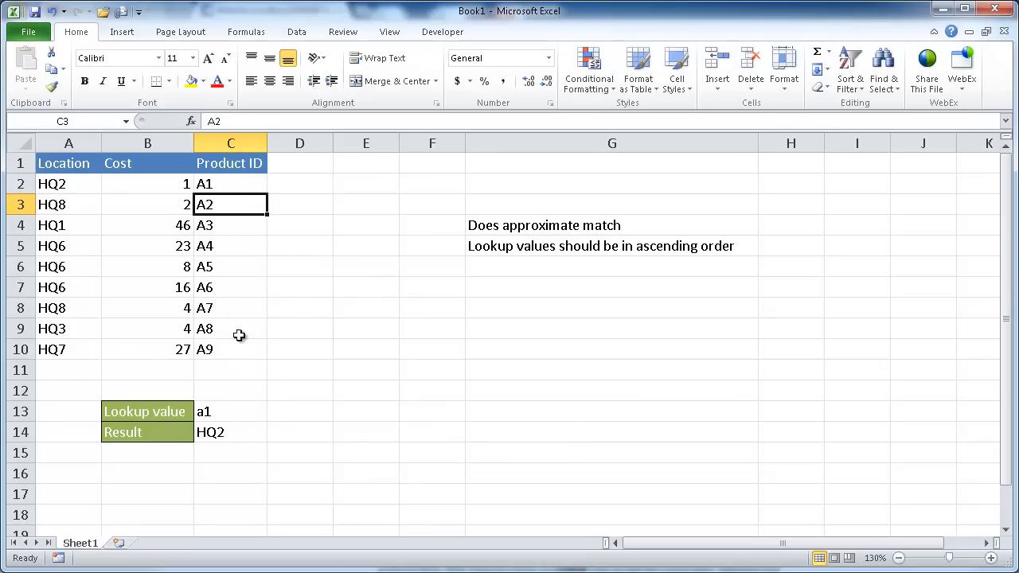
pyautogui.click(230, 349)
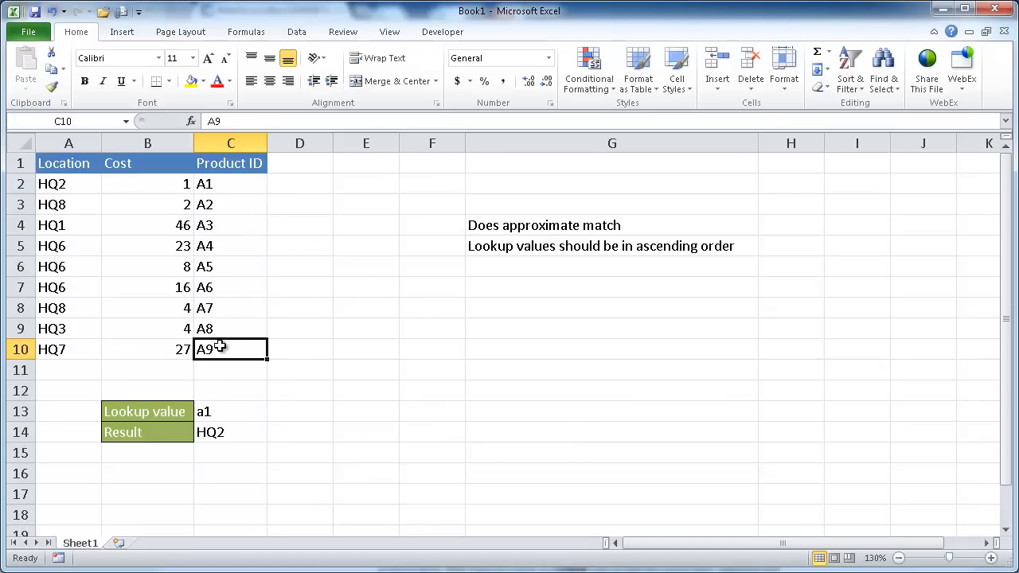
# Change the last product ID in C10 to a10
pyautogui.write('a1')
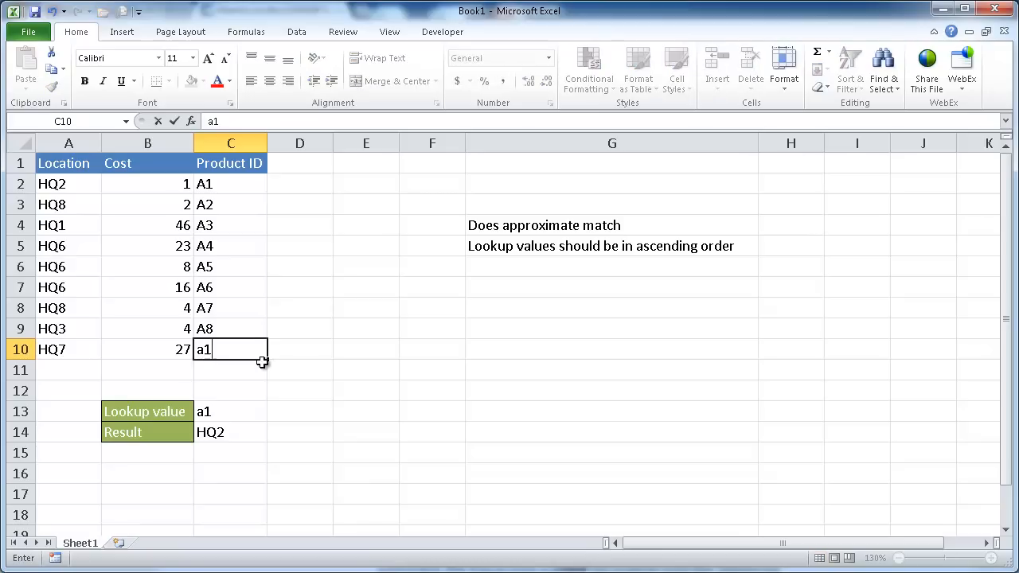
pyautogui.write('0')
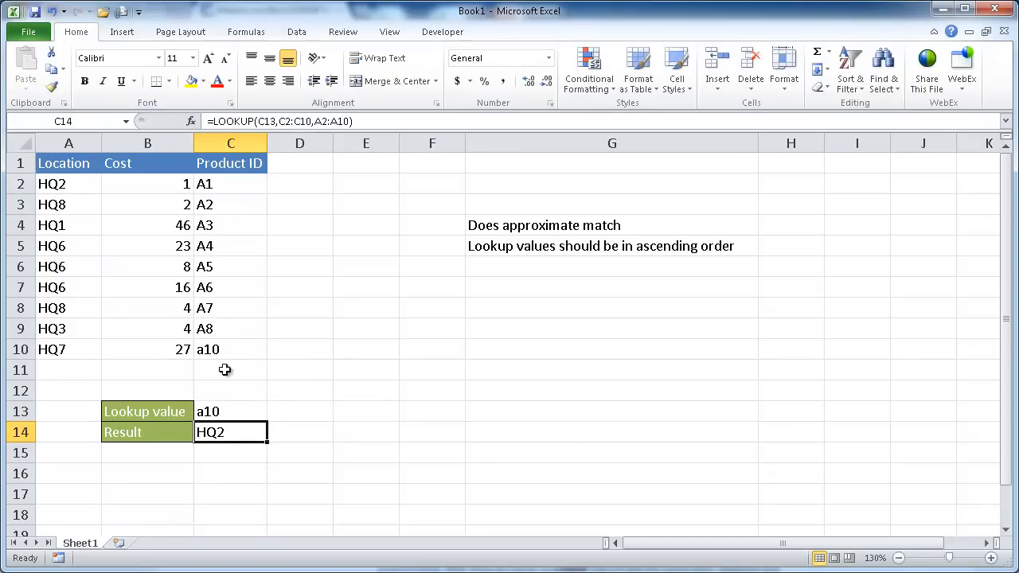
pyautogui.moveTo(188, 411)
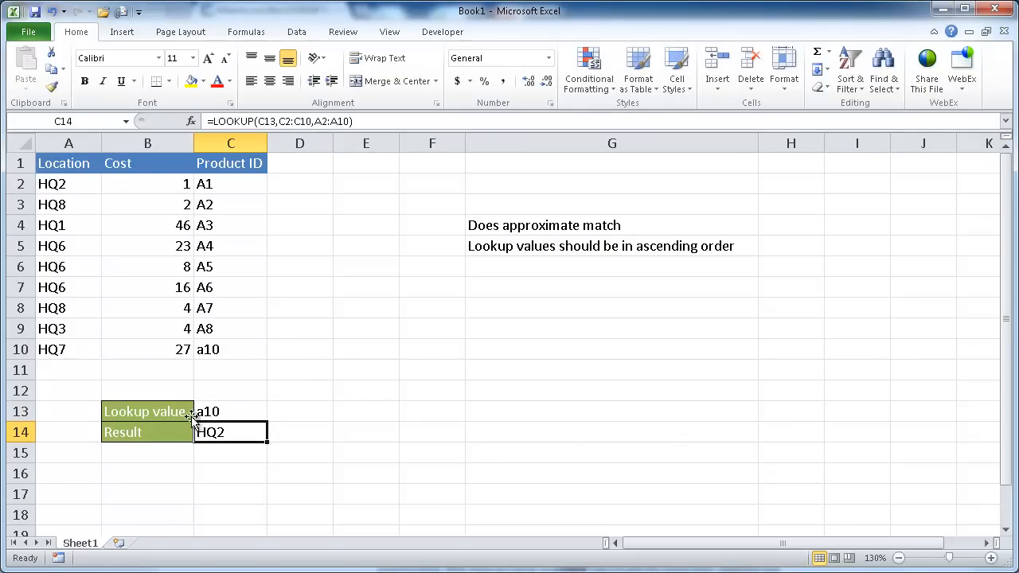
pyautogui.moveTo(53, 184)
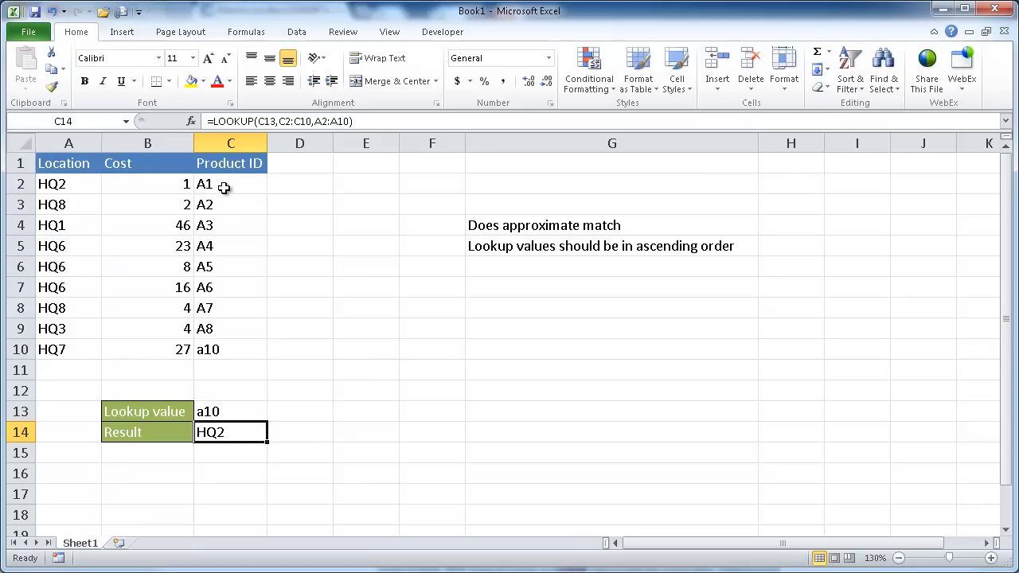
pyautogui.moveTo(213, 184)
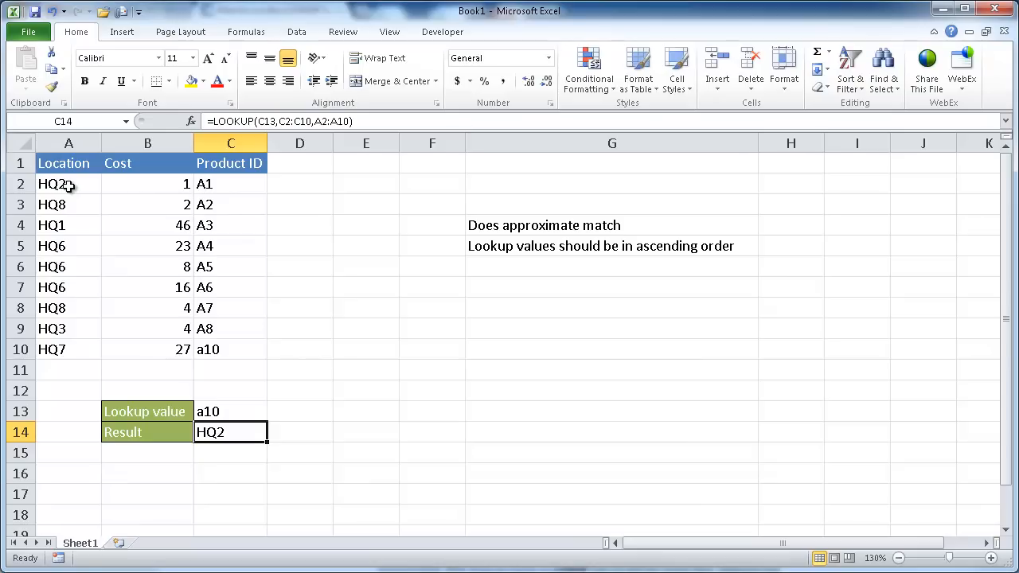
pyautogui.moveTo(247, 235)
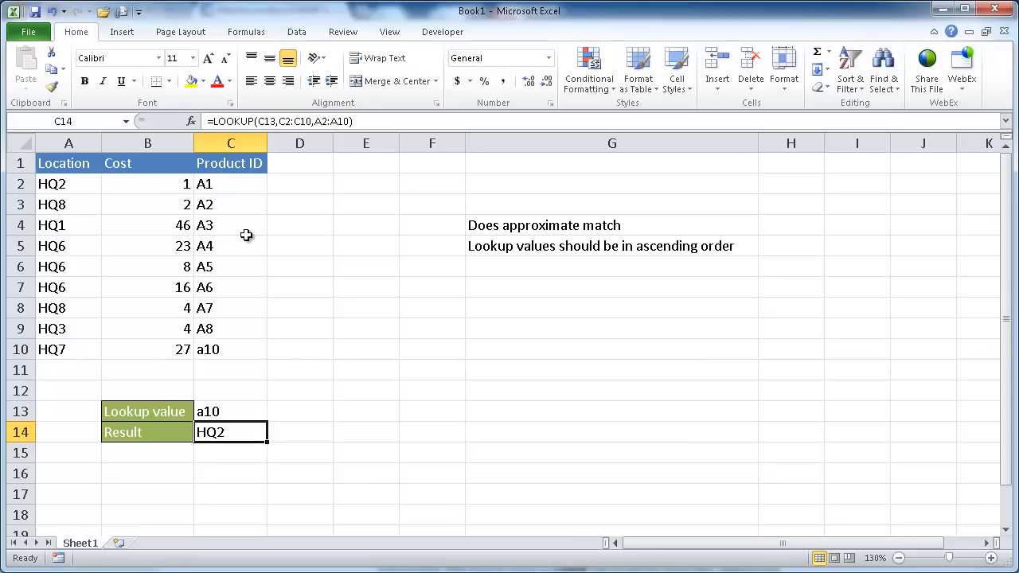
# Sort the table A to Z by Product ID so a10 moves to row 3
pyautogui.click(230, 224)
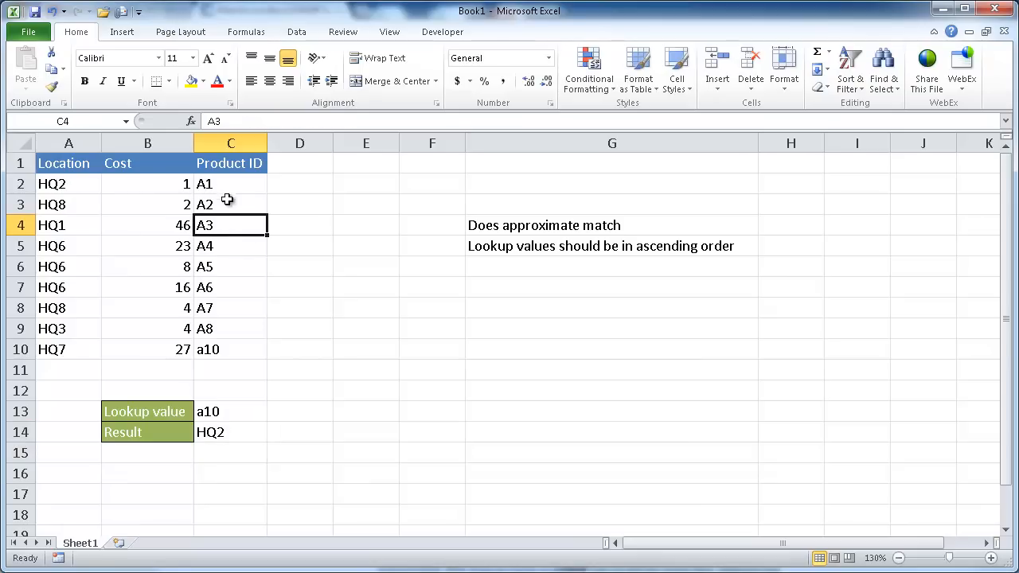
pyautogui.rightClick(230, 225)
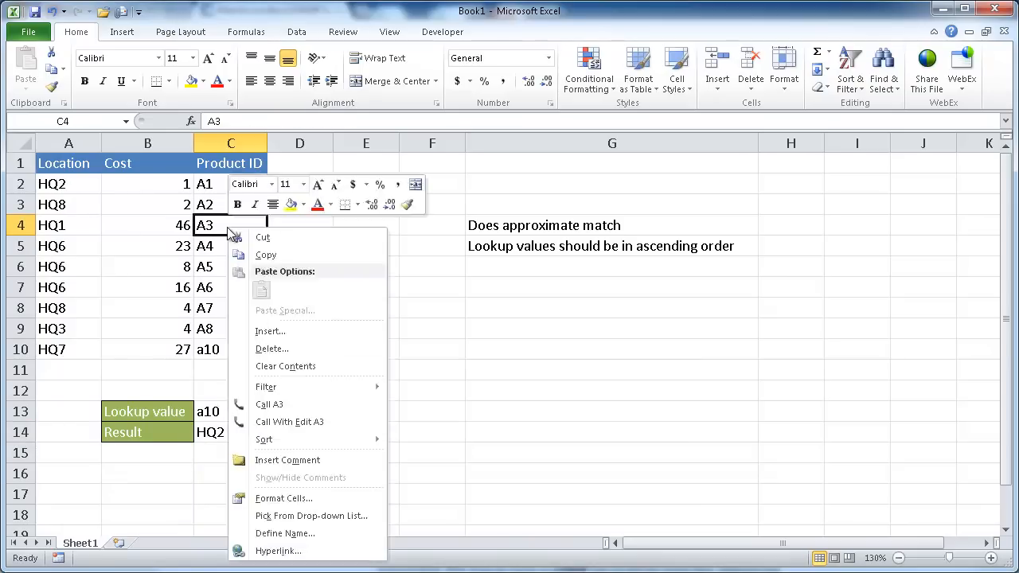
pyautogui.moveTo(263, 440)
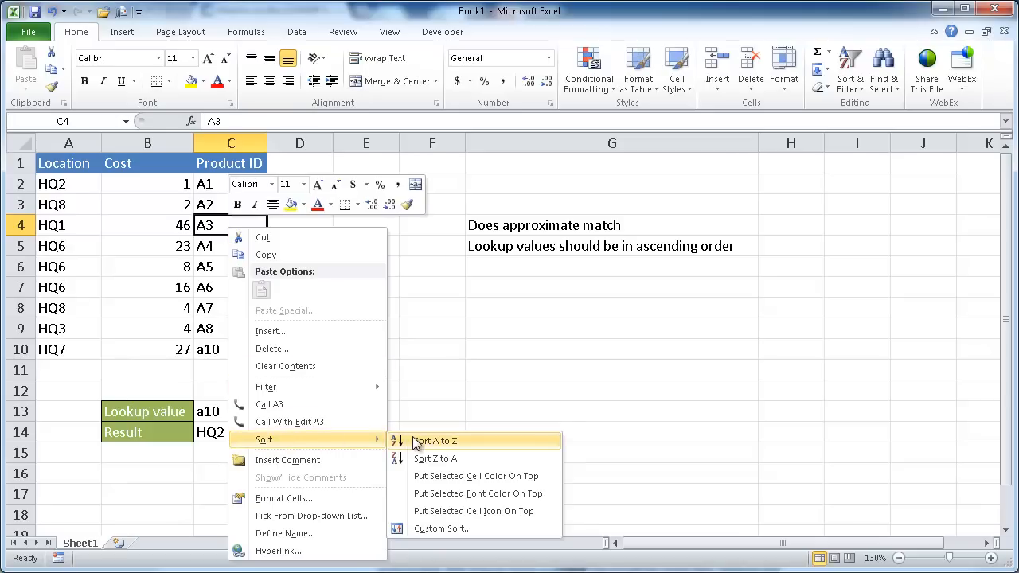
pyautogui.click(435, 441)
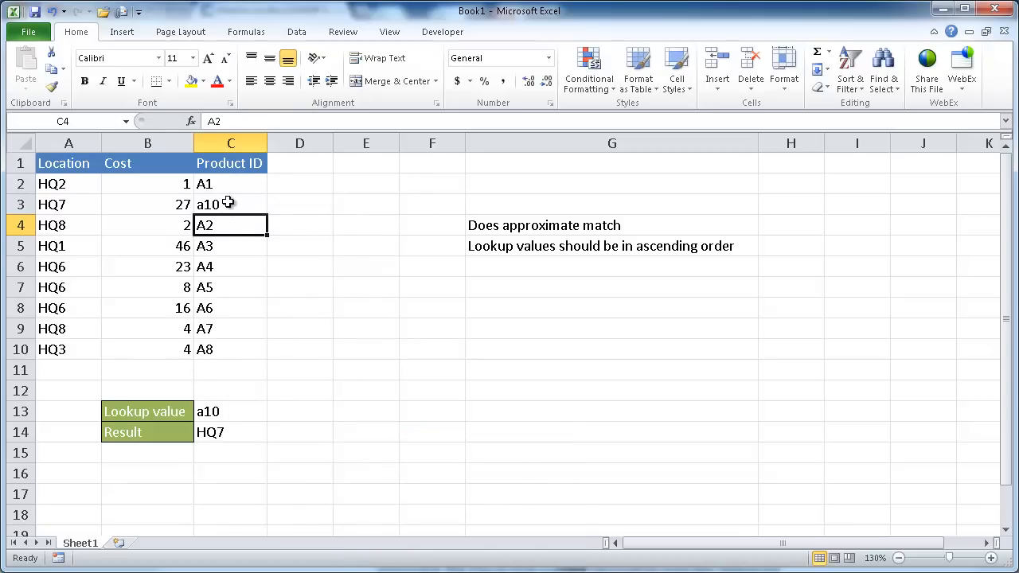
pyautogui.moveTo(216, 436)
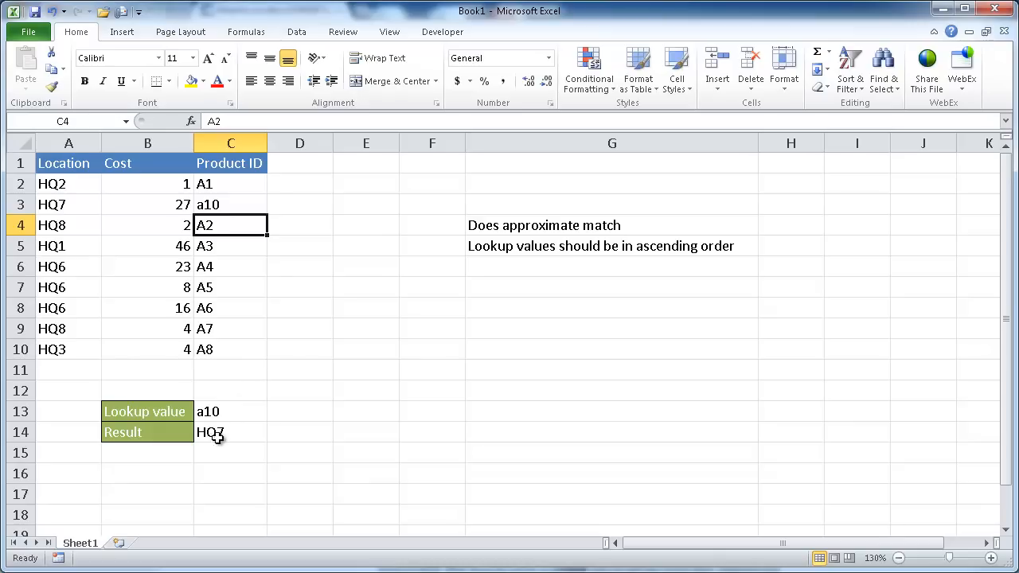
pyautogui.click(230, 433)
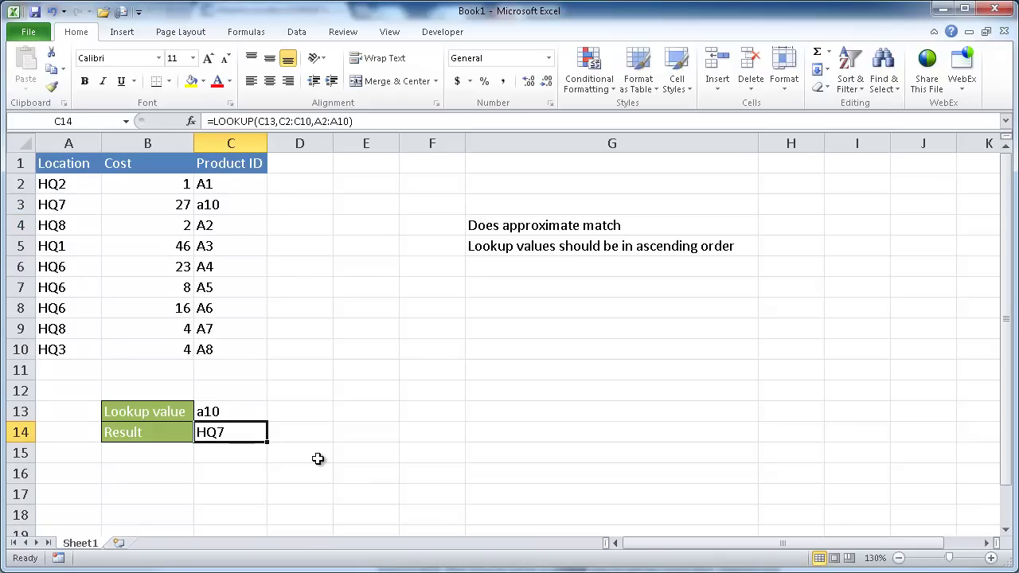
pyautogui.moveTo(229, 208)
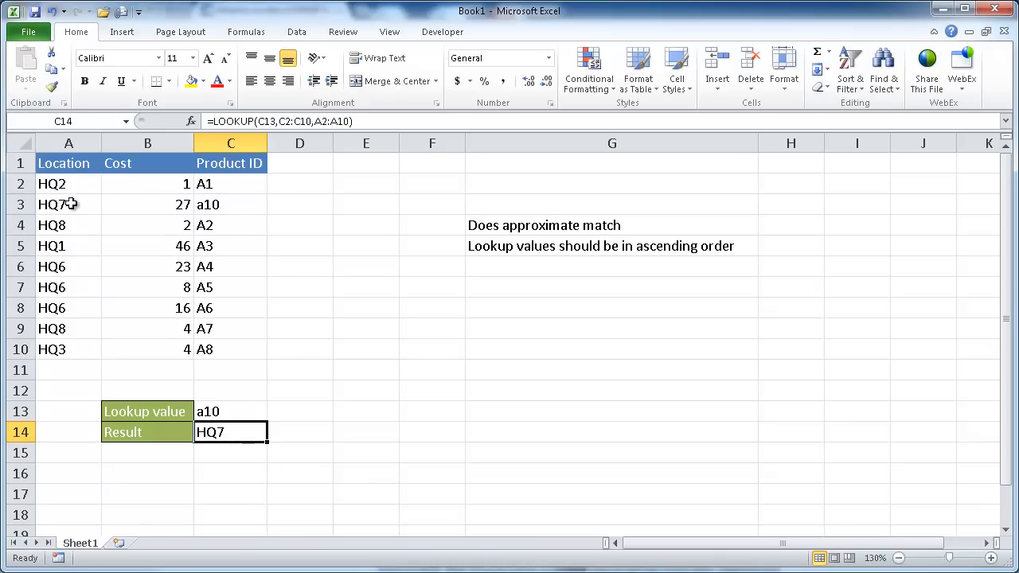
pyautogui.moveTo(289, 329)
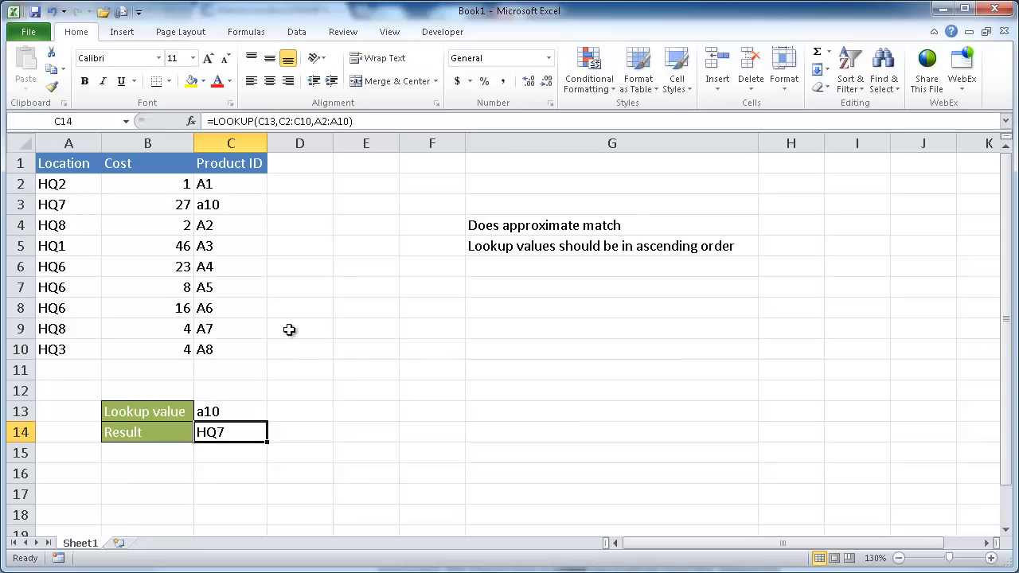
pyautogui.moveTo(323, 355)
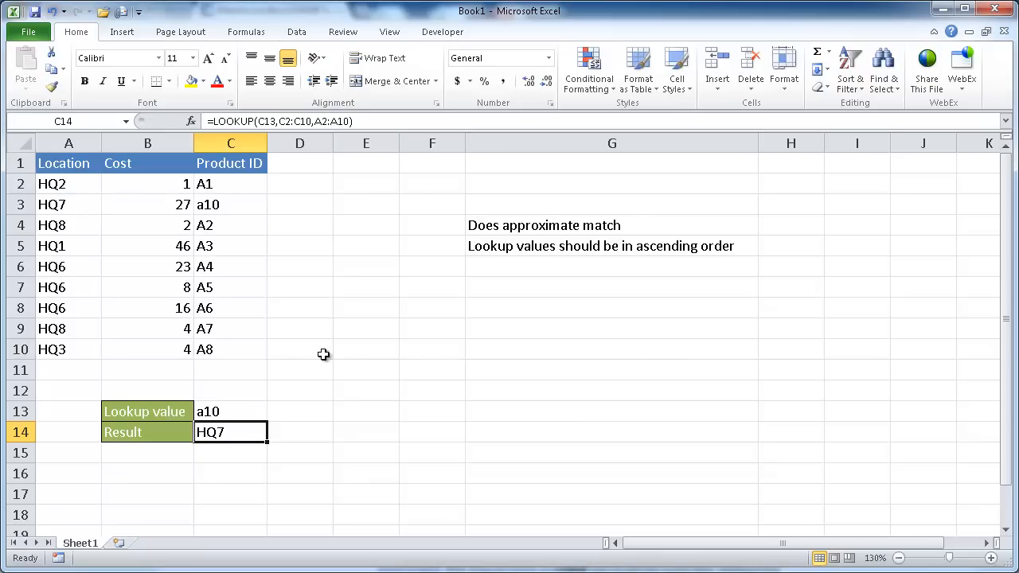
pyautogui.moveTo(196, 287)
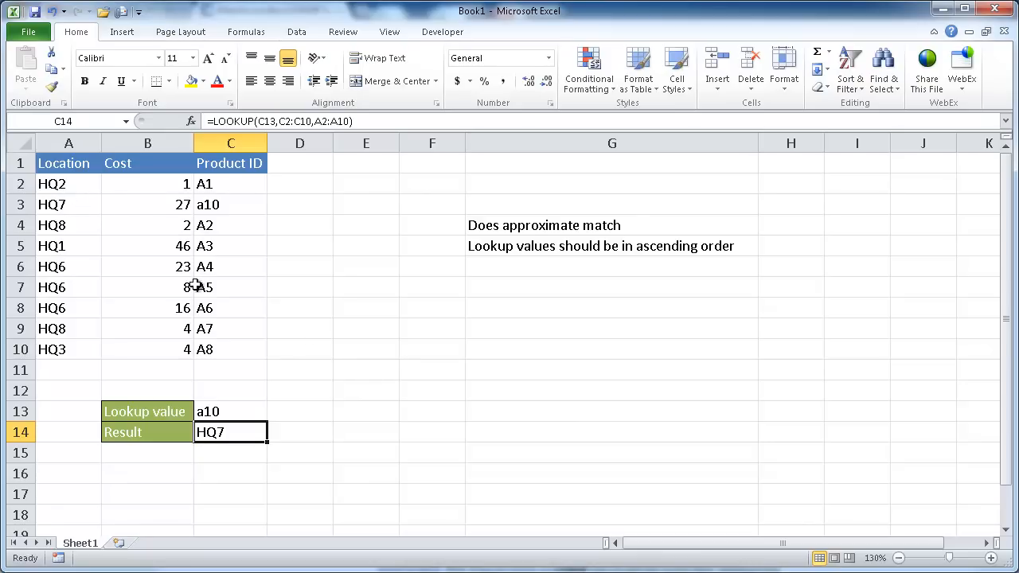
pyautogui.moveTo(230, 263)
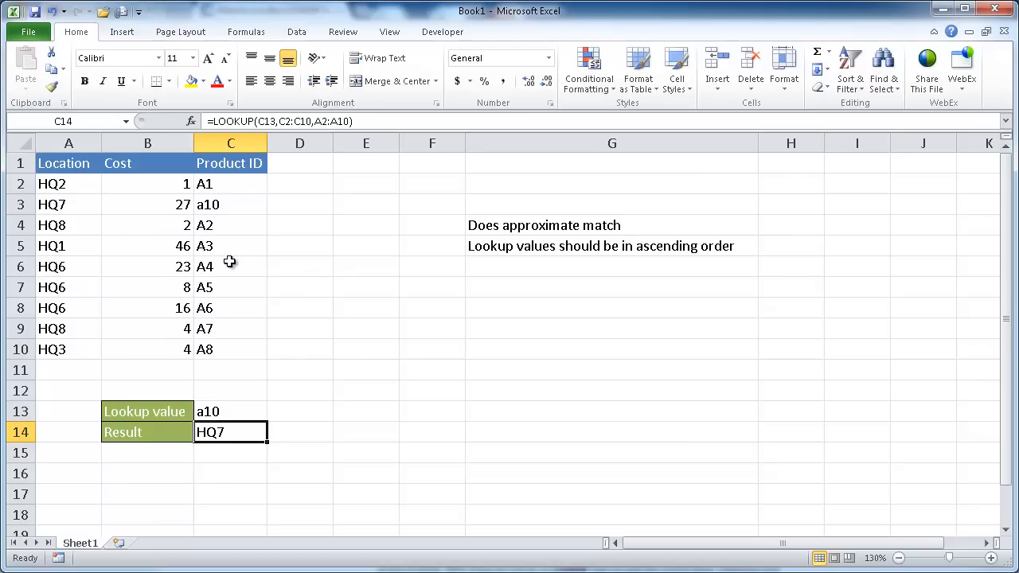
pyautogui.moveTo(234, 230)
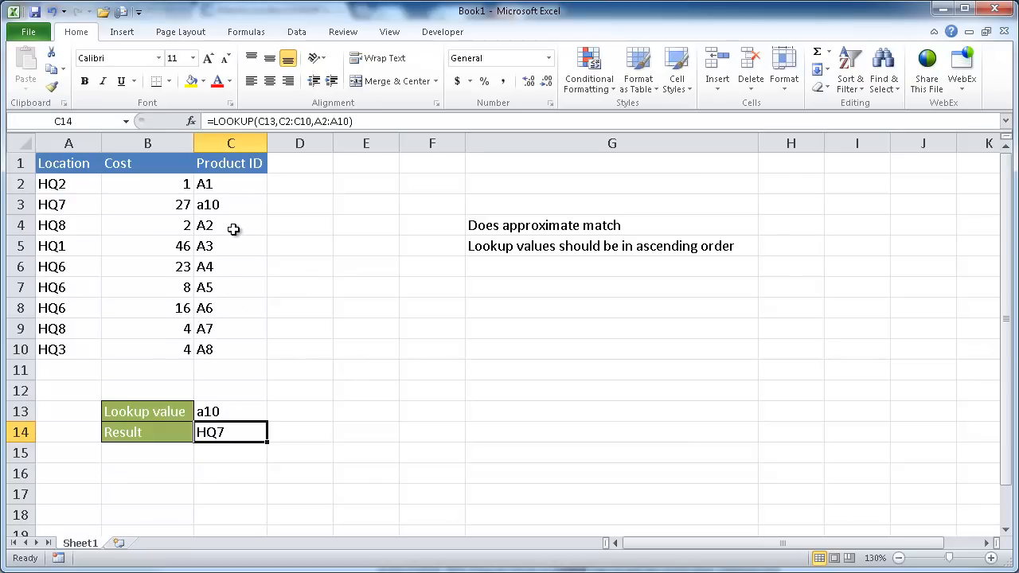
pyautogui.moveTo(223, 281)
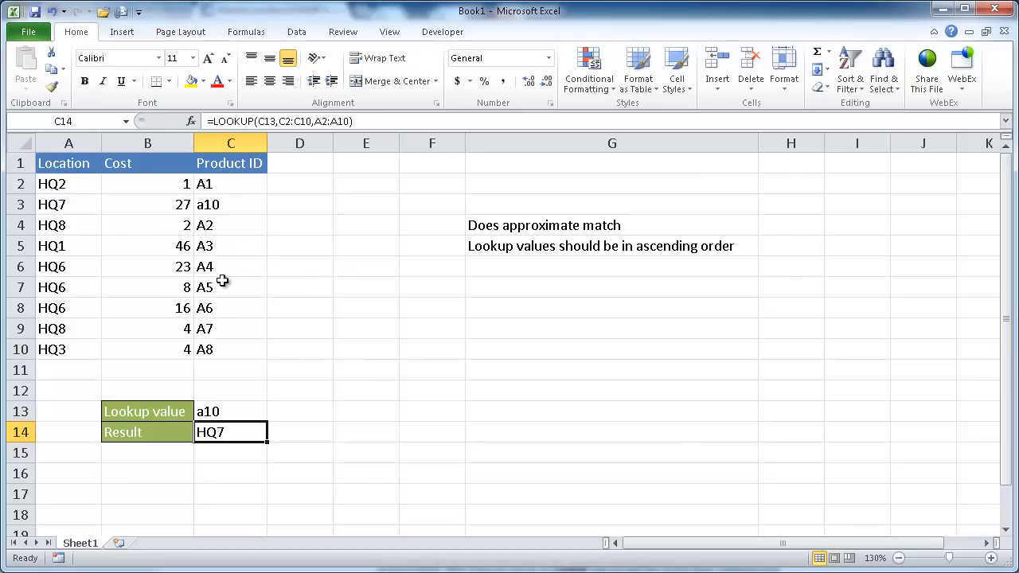
pyautogui.moveTo(123, 200)
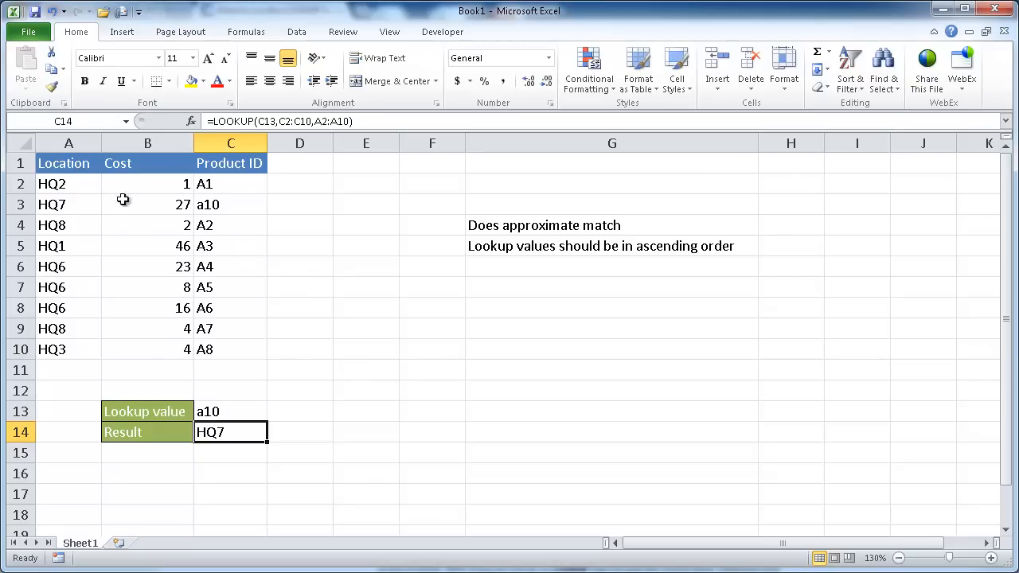
pyautogui.moveTo(232, 360)
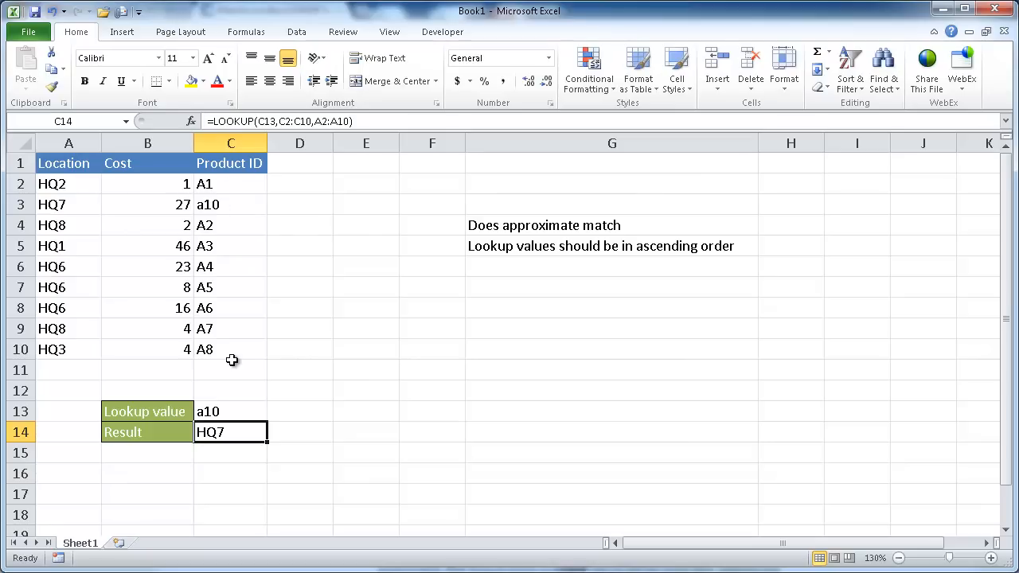
pyautogui.moveTo(234, 290)
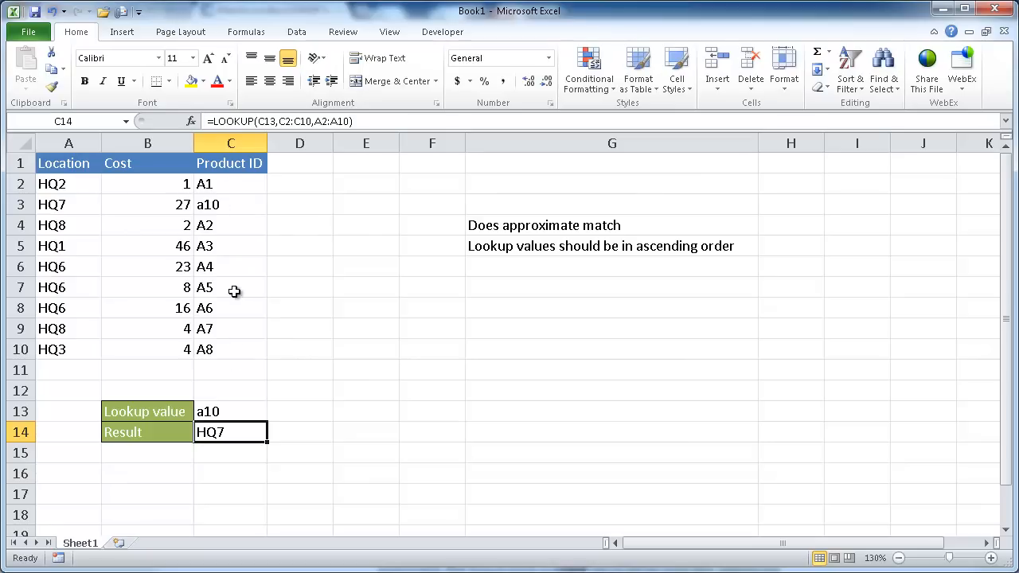
pyautogui.moveTo(425, 357)
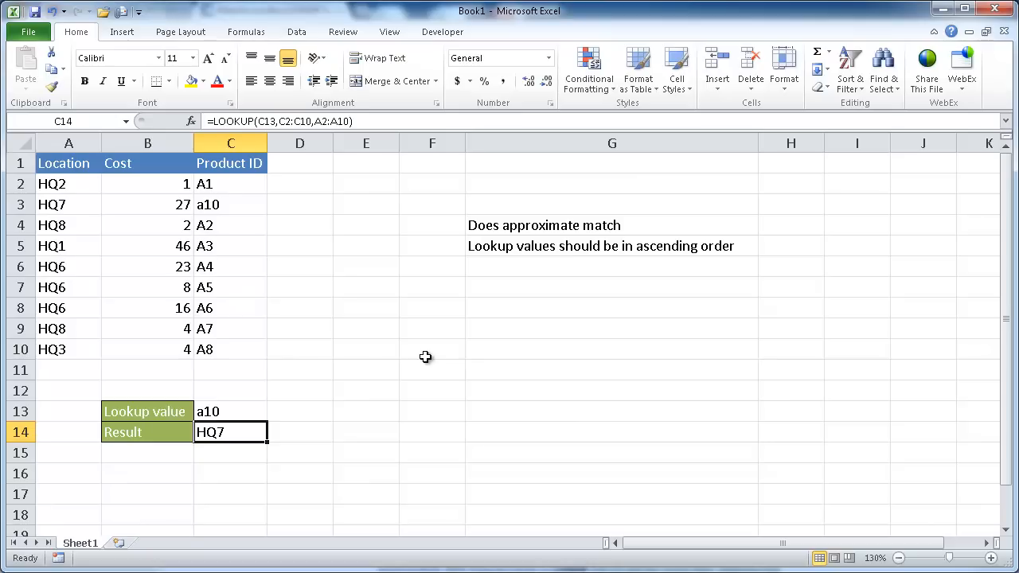